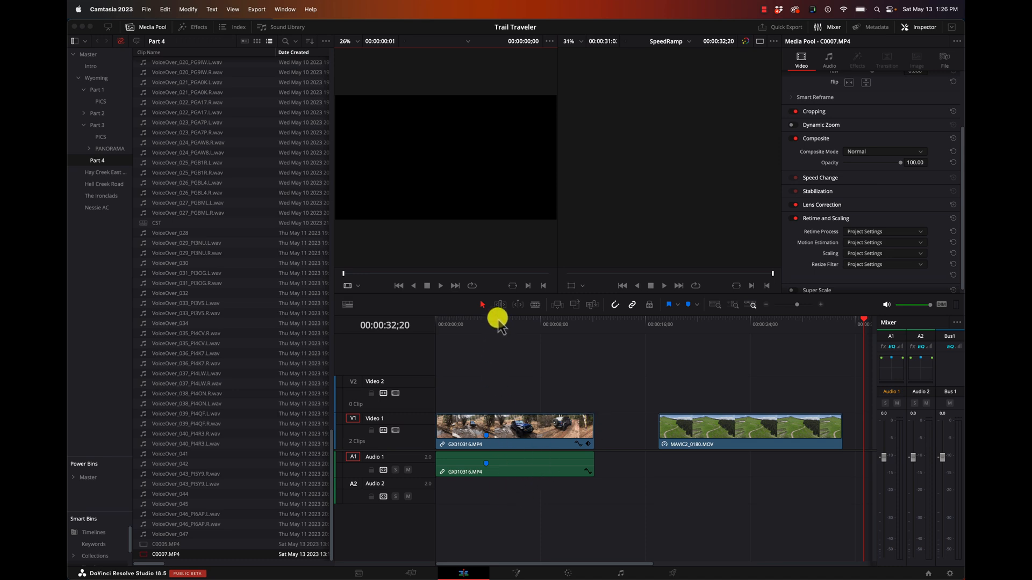
Switch to a single large viewer and scrub through the jeep puddle clip into the MAVIC2_0180 clip
left_click(449, 323)
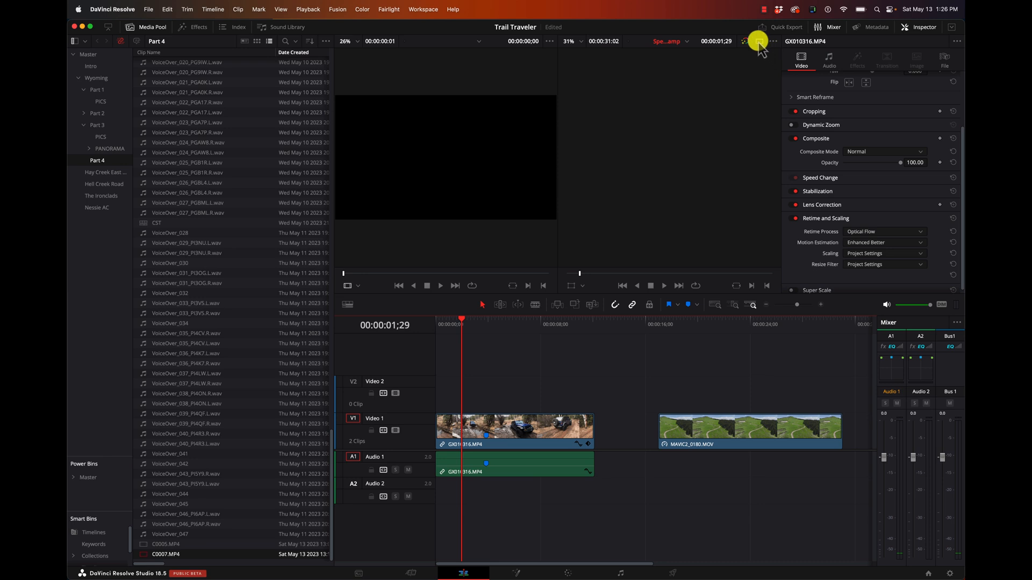
left_click(759, 41)
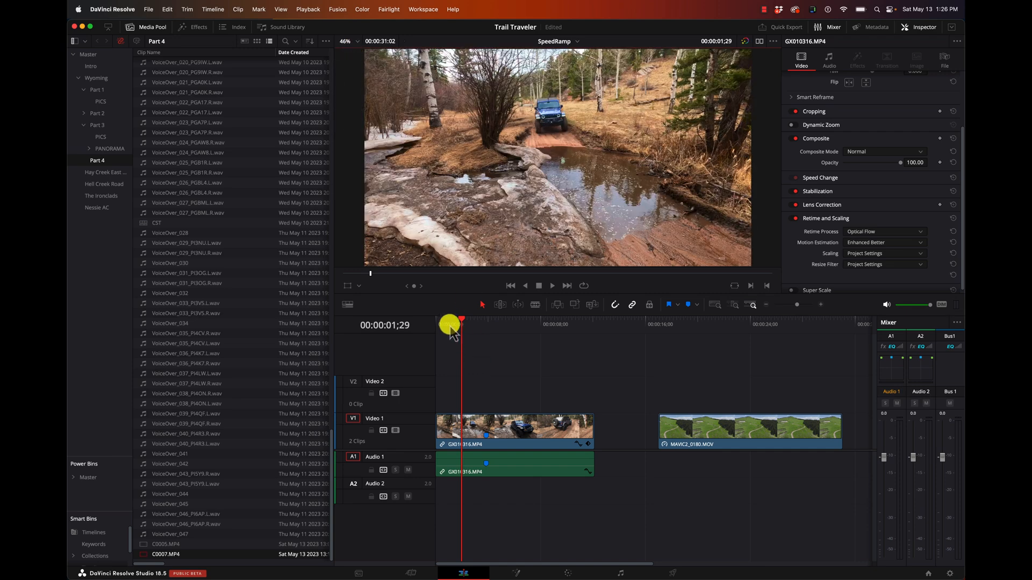
left_click_drag(453, 337, 513, 337)
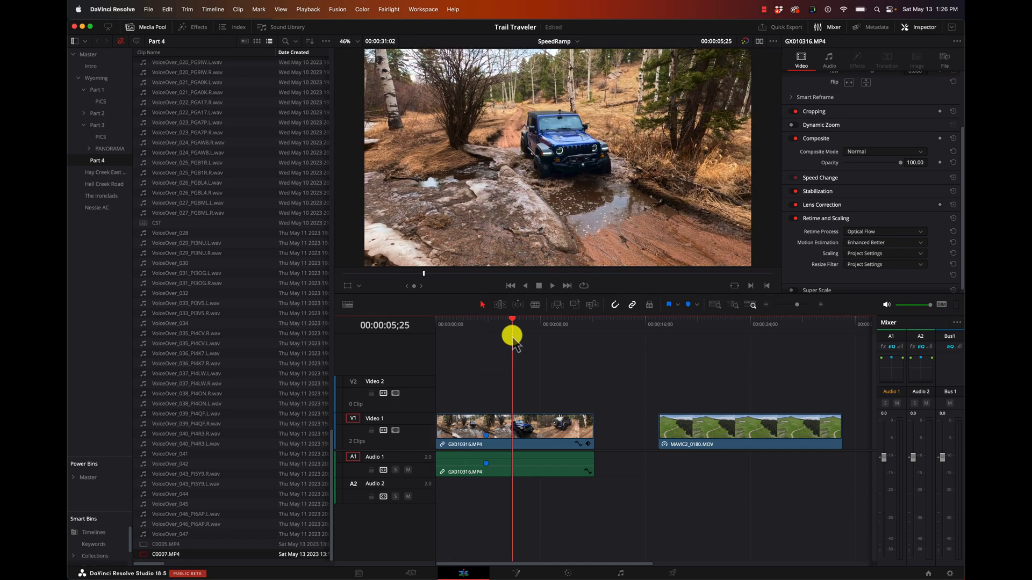
left_click_drag(512, 337, 525, 337)
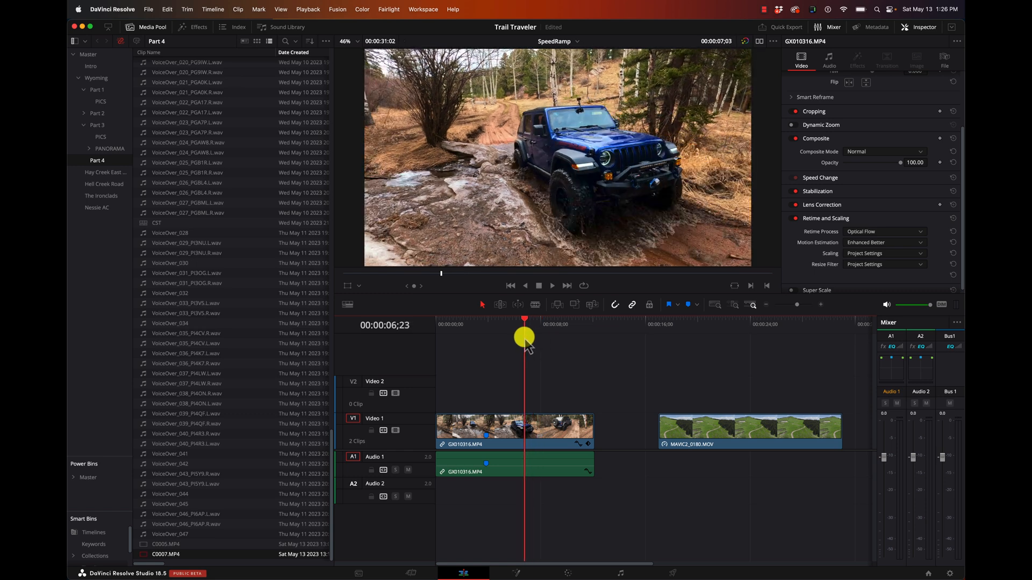
left_click_drag(524, 329, 711, 328)
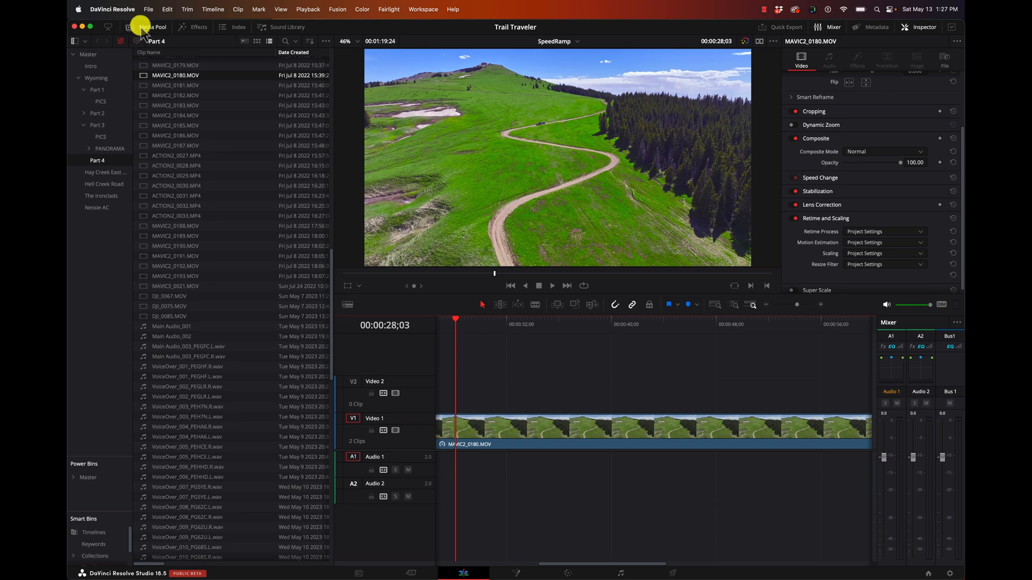
Hide the media pool, preview through the aerial MAVIC2_0180 clip, and select it on the timeline
left_click(147, 27)
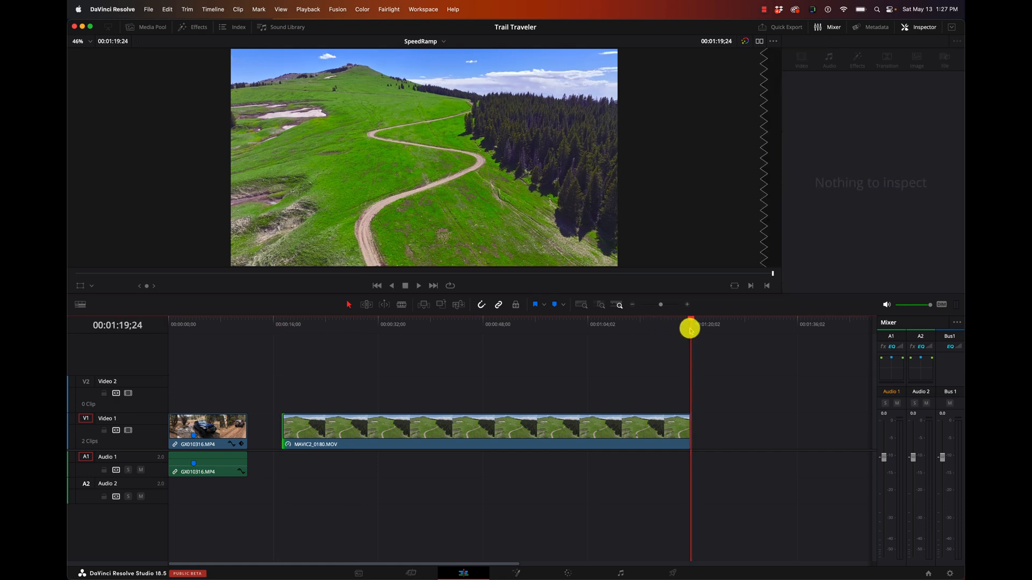
left_click(486, 428)
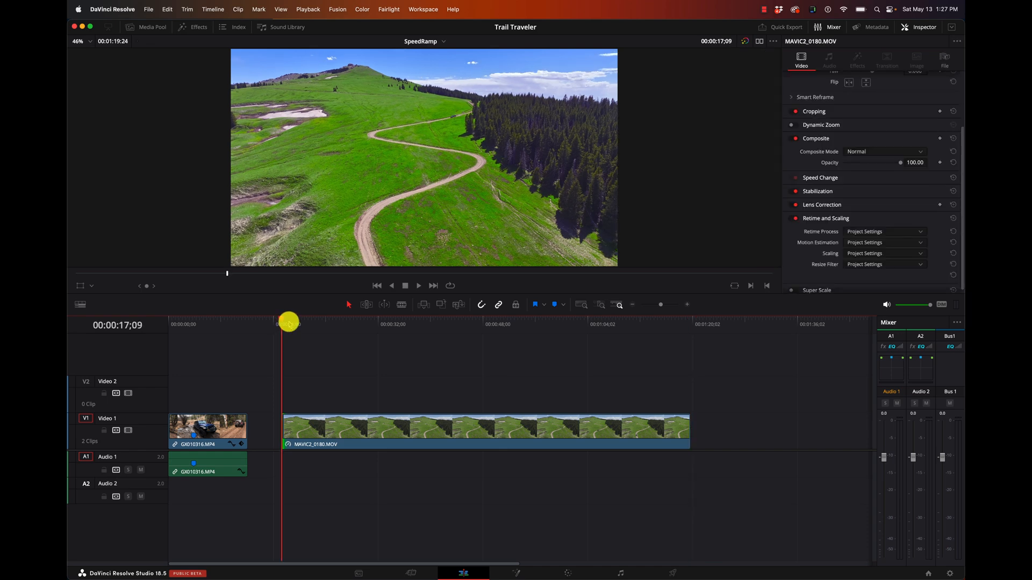
left_click(419, 285)
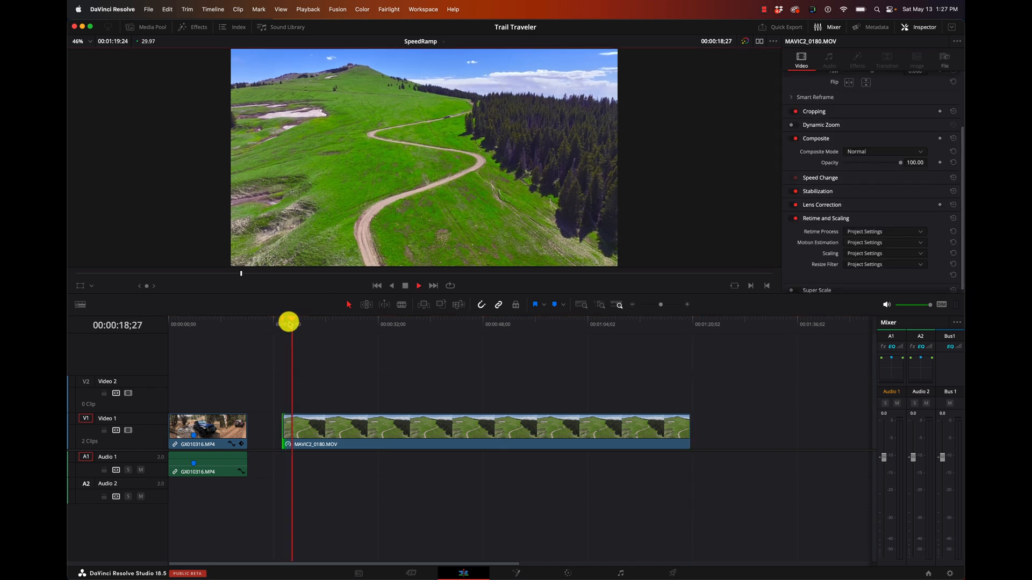
left_click_drag(288, 324, 304, 323)
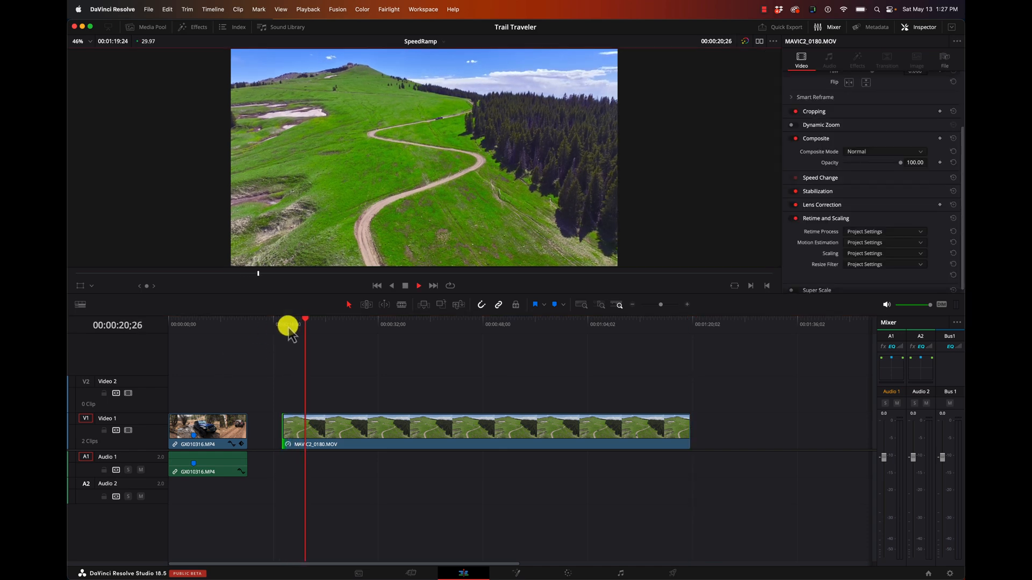
left_click_drag(304, 325, 594, 324)
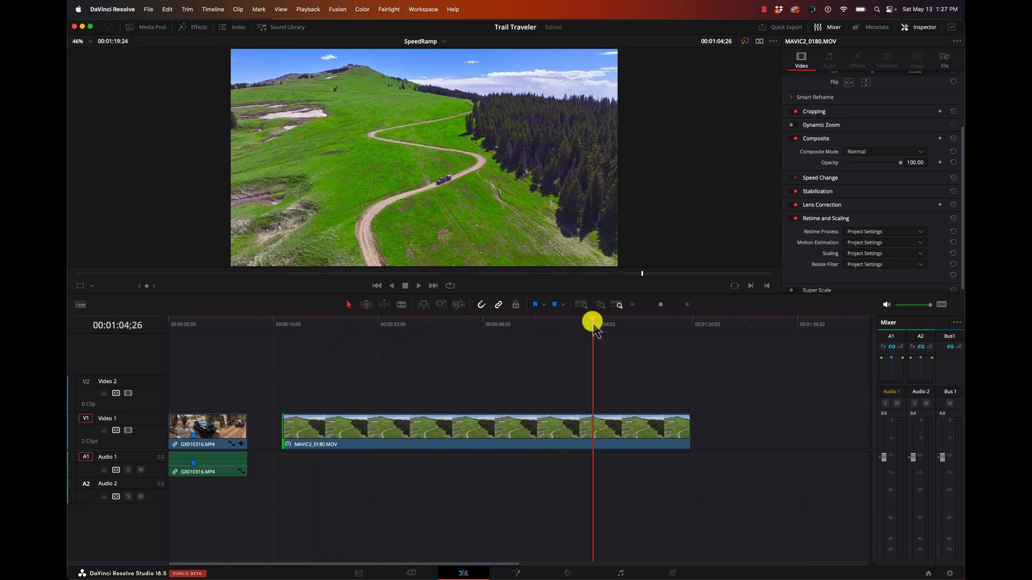
left_click_drag(592, 323, 684, 324)
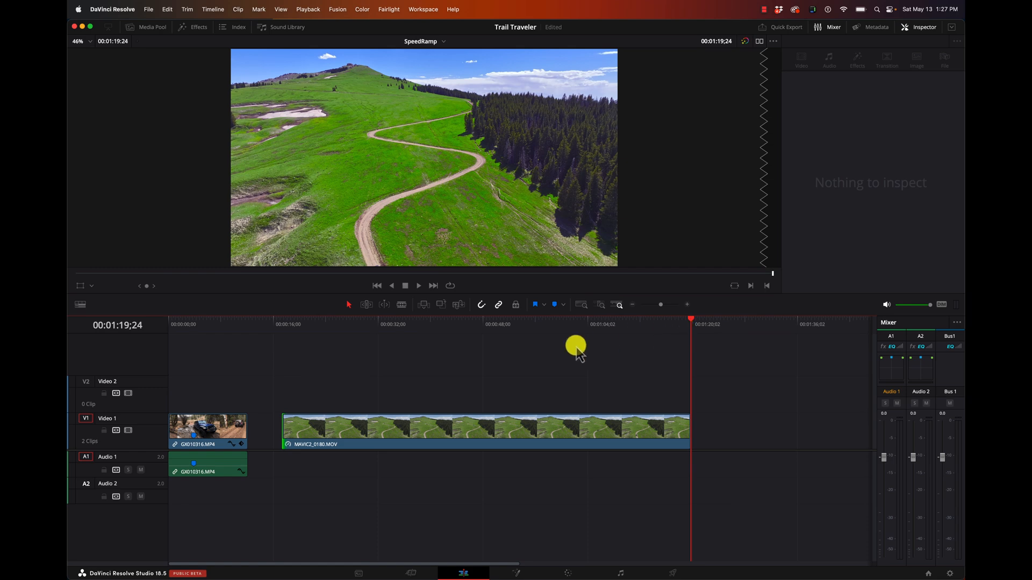
left_click(460, 432)
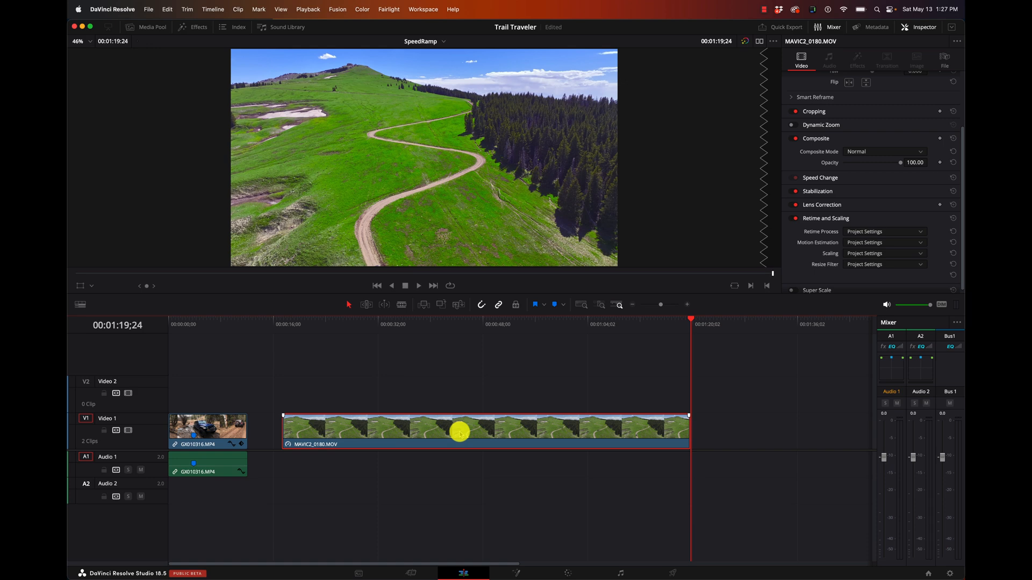
Set the aerial clip to 500% speed via Change Clip Speed
right_click(461, 433)
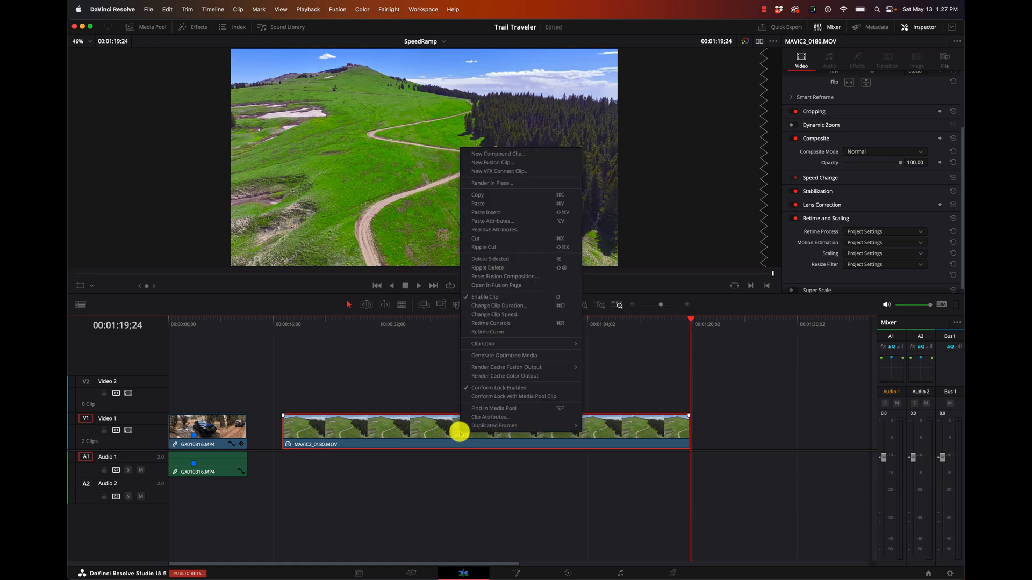
mouse_move(527, 246)
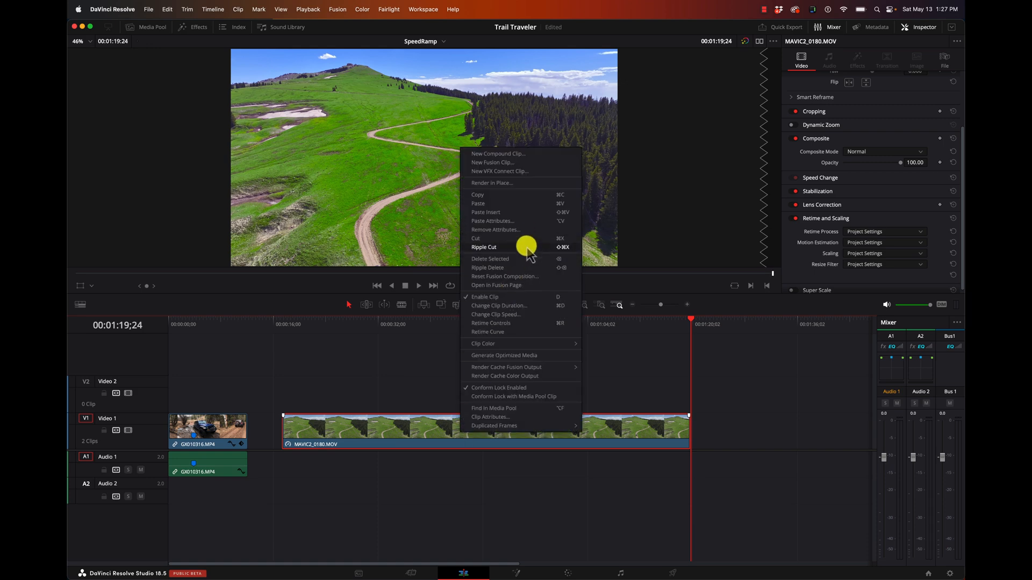
left_click(497, 314)
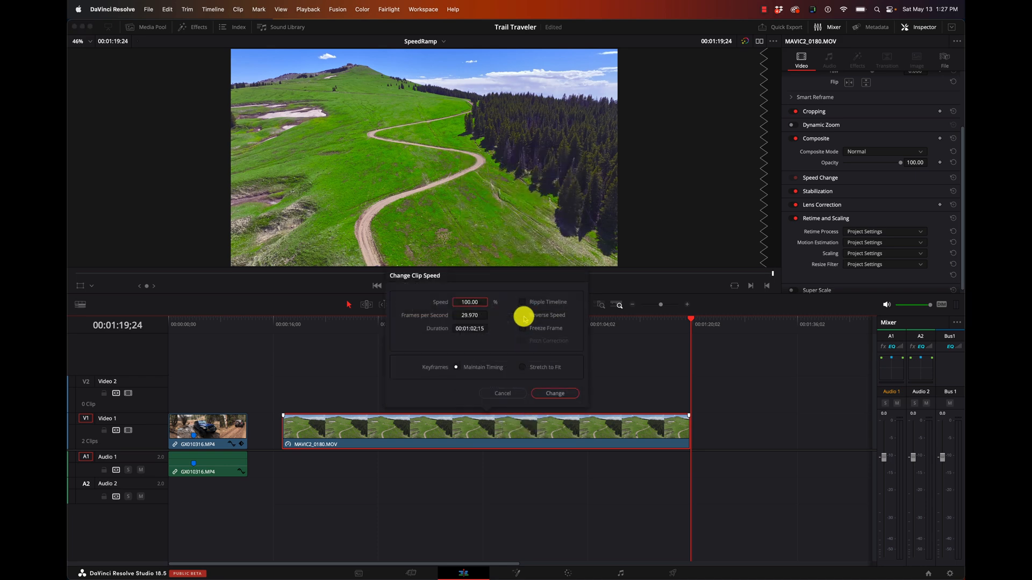
left_click(523, 316)
type("24")
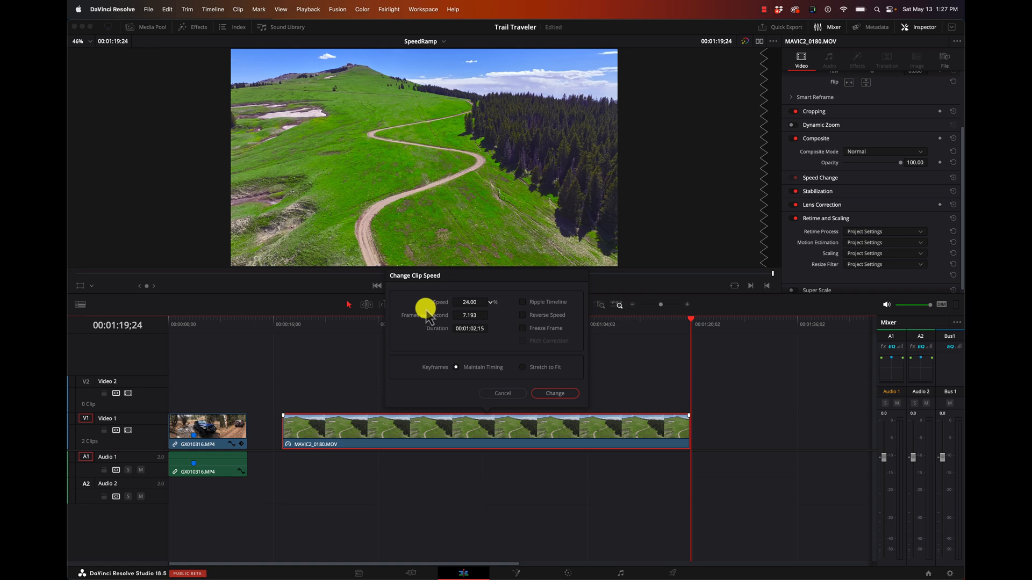
left_click(523, 315)
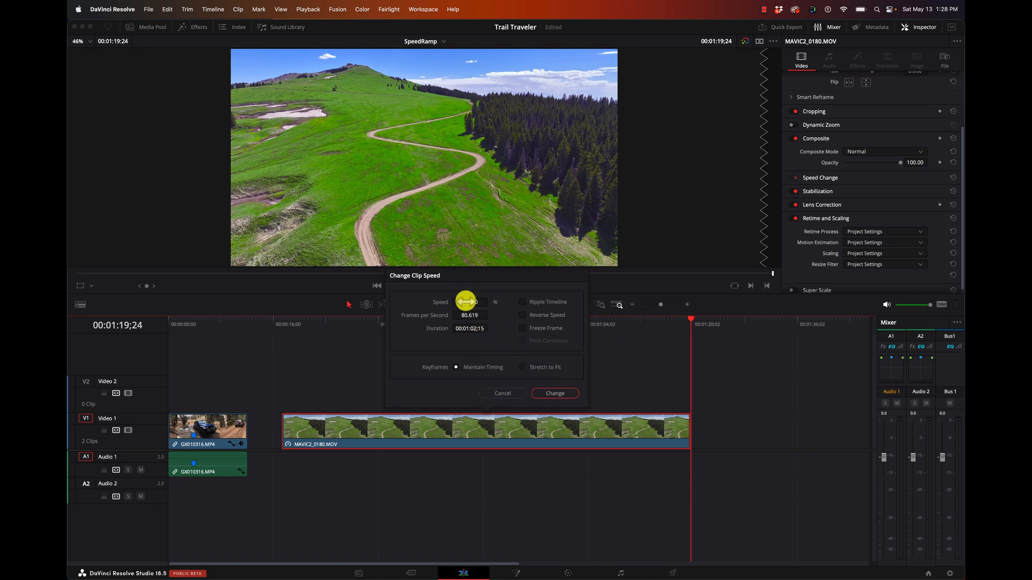
left_click(474, 302)
type("500")
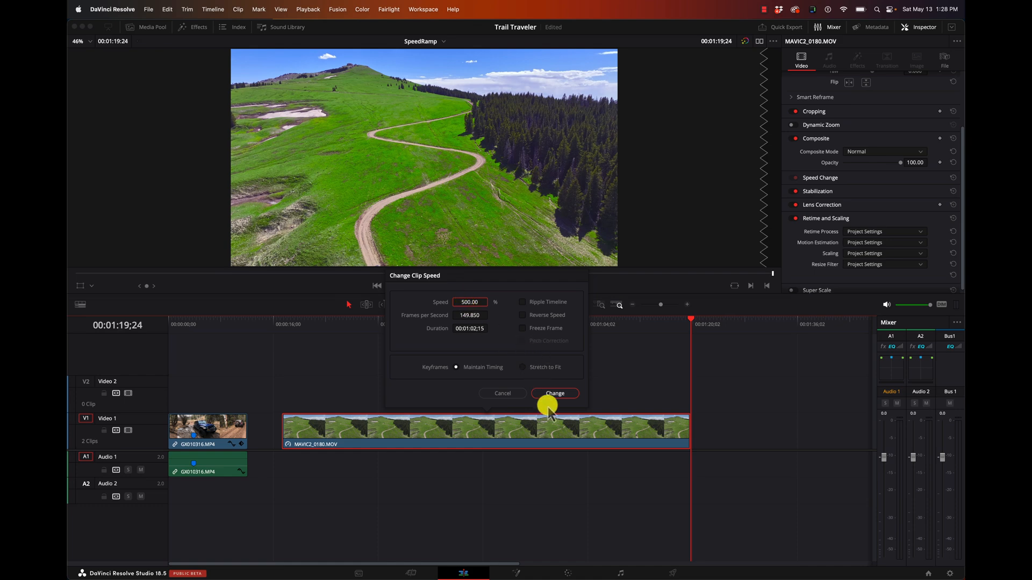
left_click(553, 393)
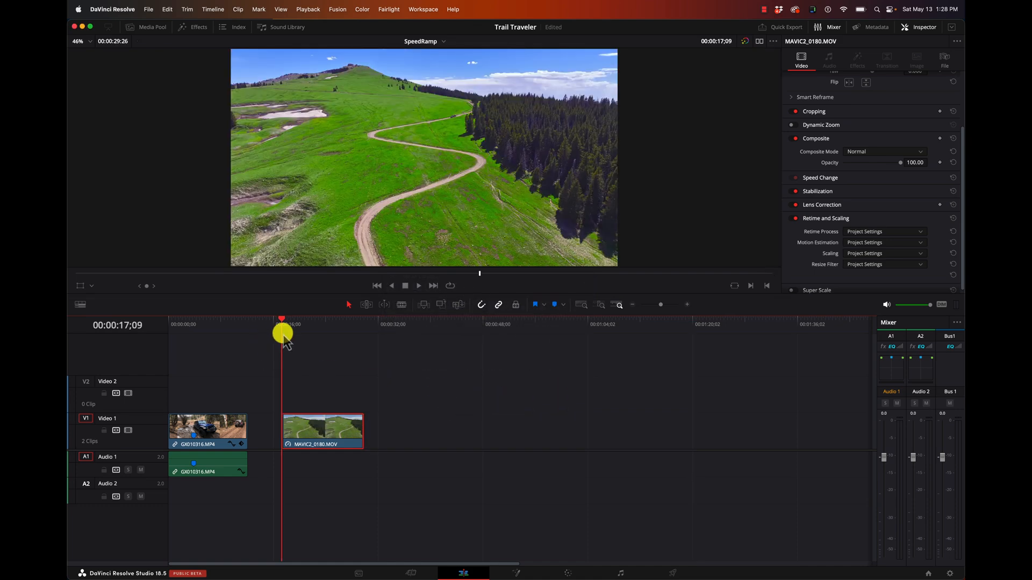
Show the aerial clip's retime controls (Cmd+R) and drag its end leftward to speed it up several times over
left_click(418, 285)
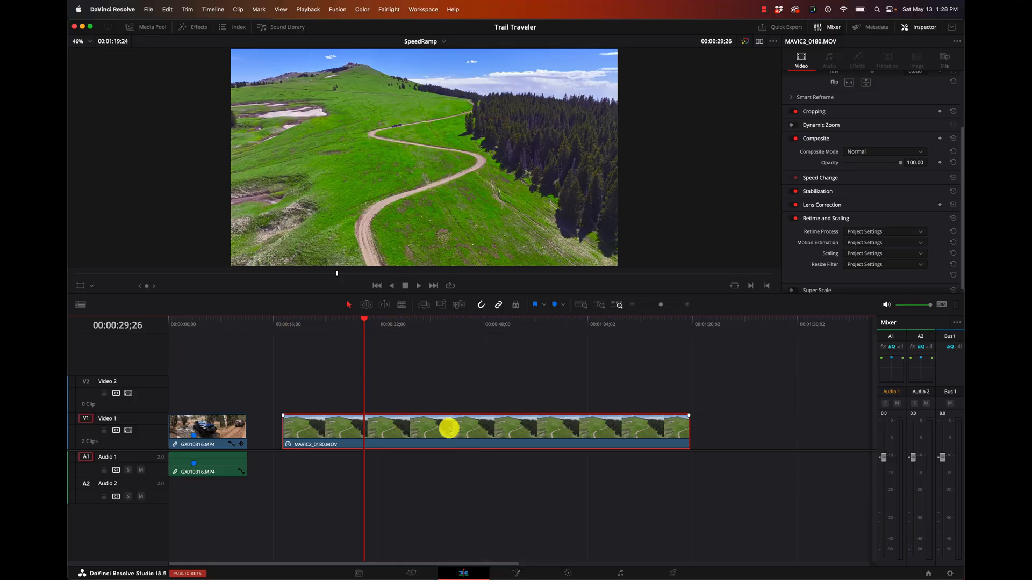
key("cmd+r")
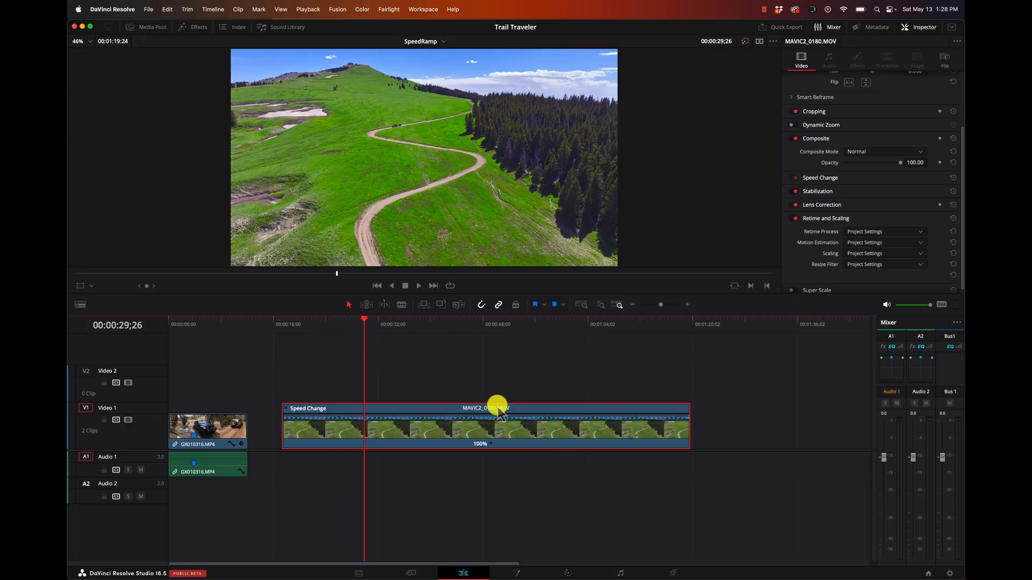
mouse_move(691, 407)
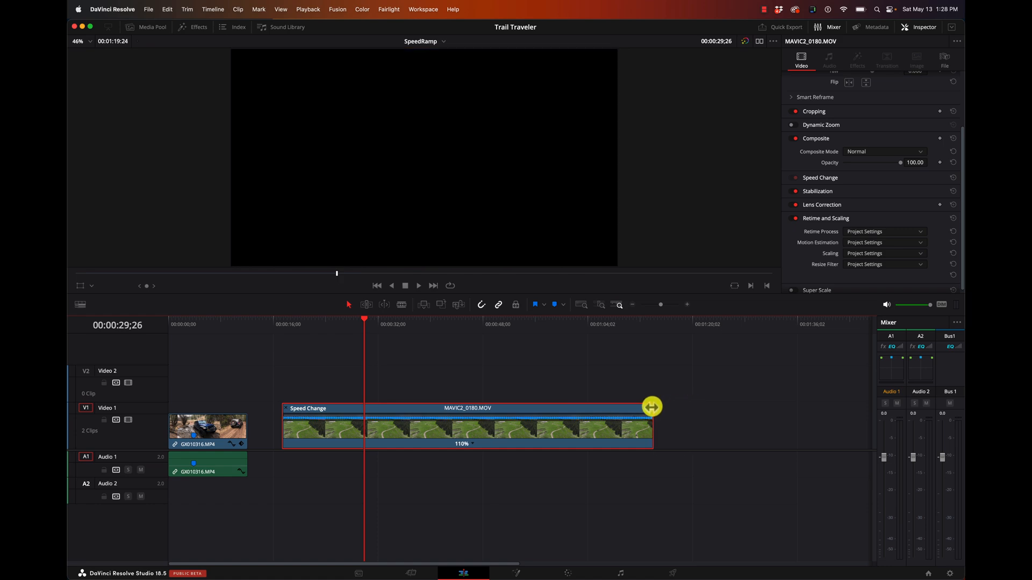
left_click_drag(652, 406, 460, 395)
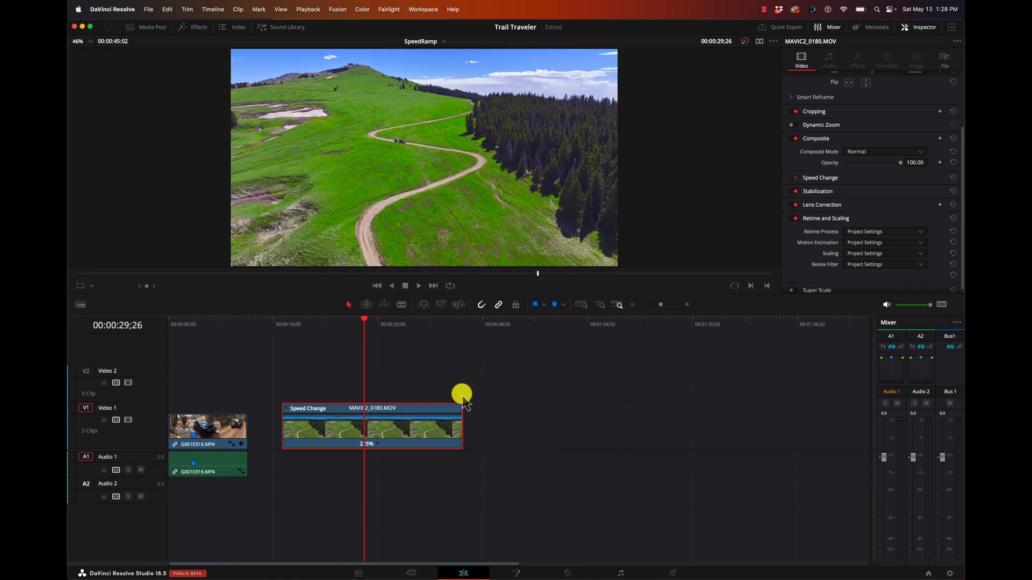
left_click_drag(460, 395, 442, 410)
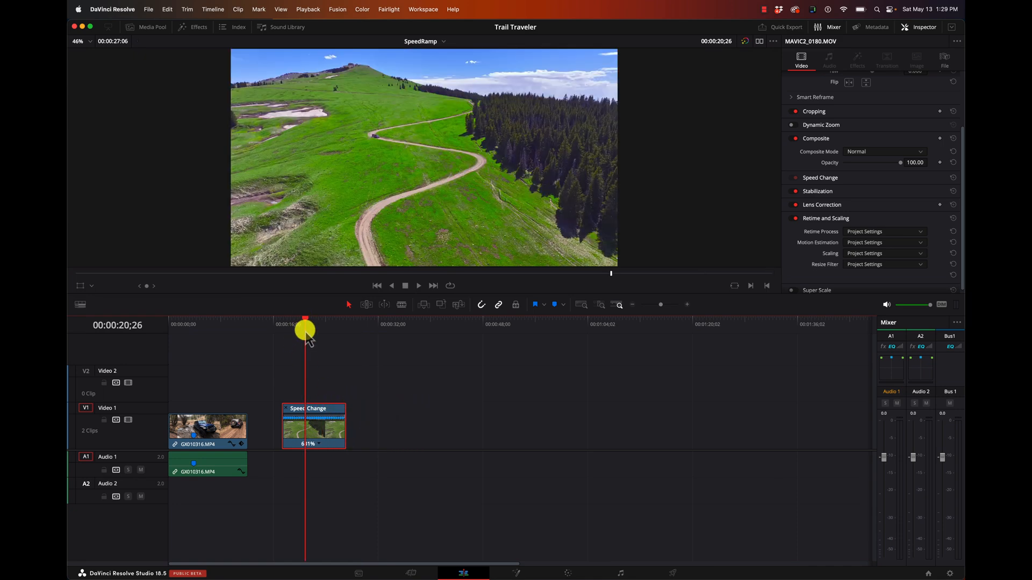
left_click_drag(306, 329, 340, 328)
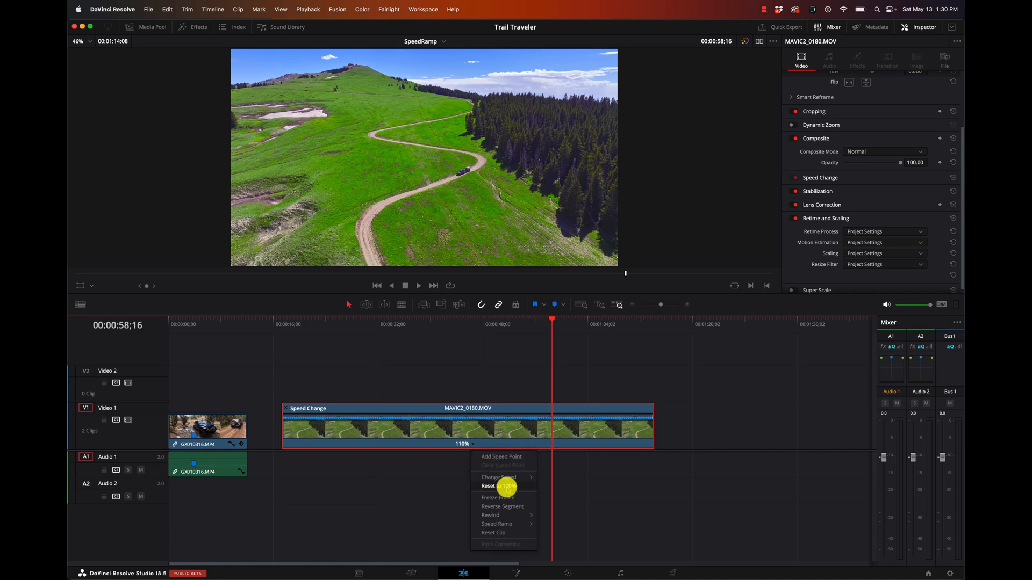
Reset the aerial clip to 100%, set it to 800% from the retime menu, then undo back to normal speed
left_click(499, 485)
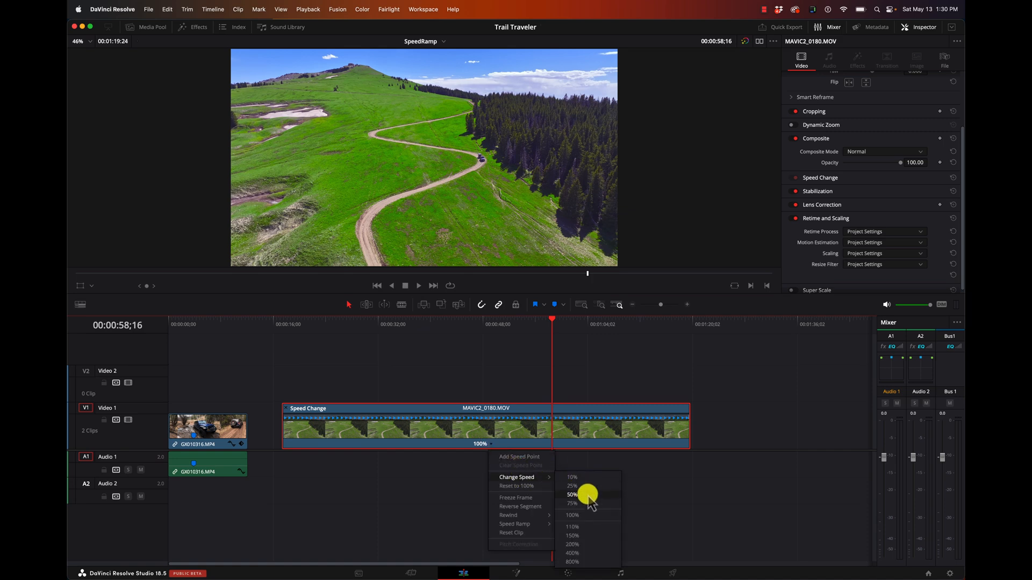
mouse_move(586, 562)
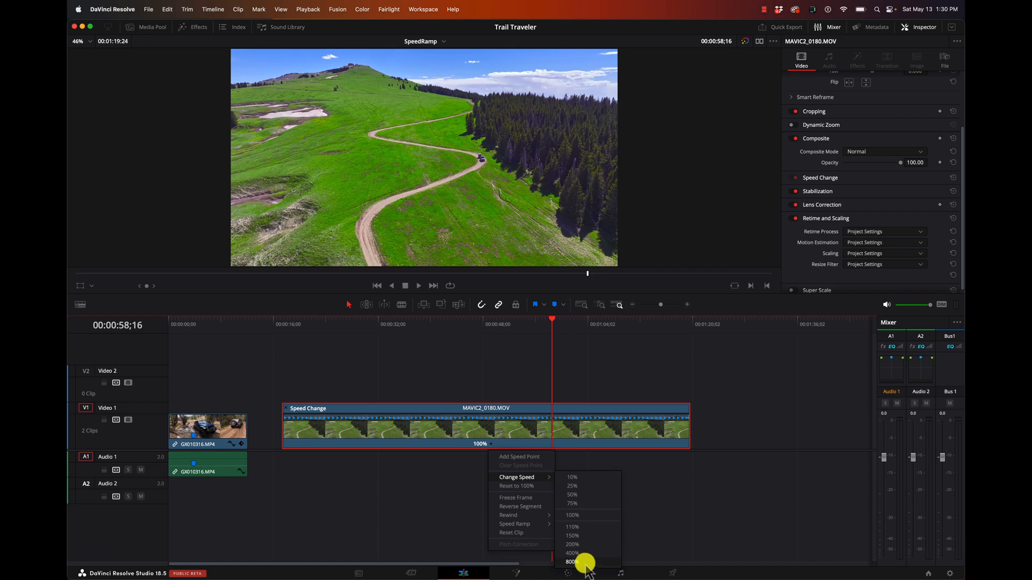
left_click(571, 563)
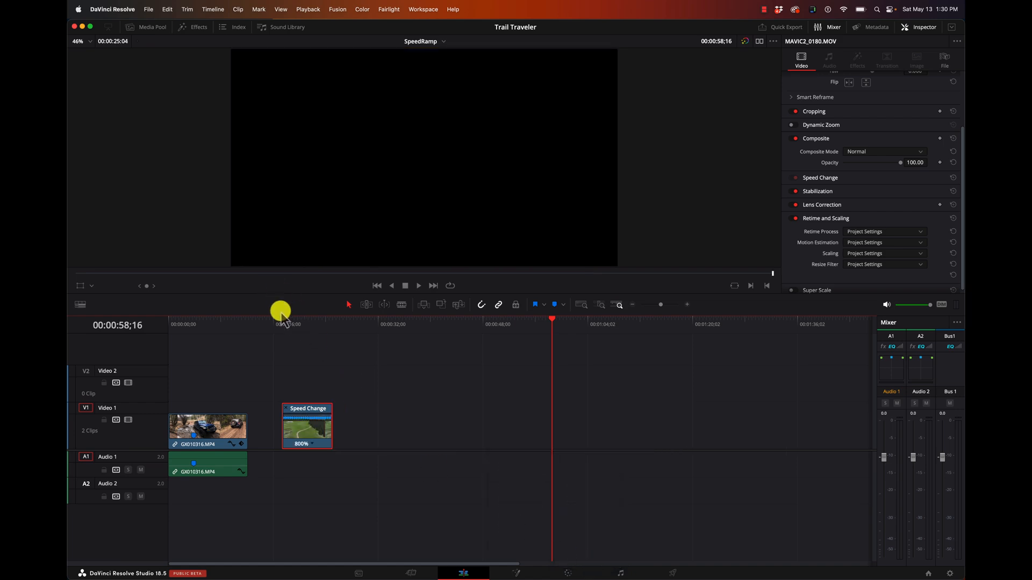
left_click(418, 285)
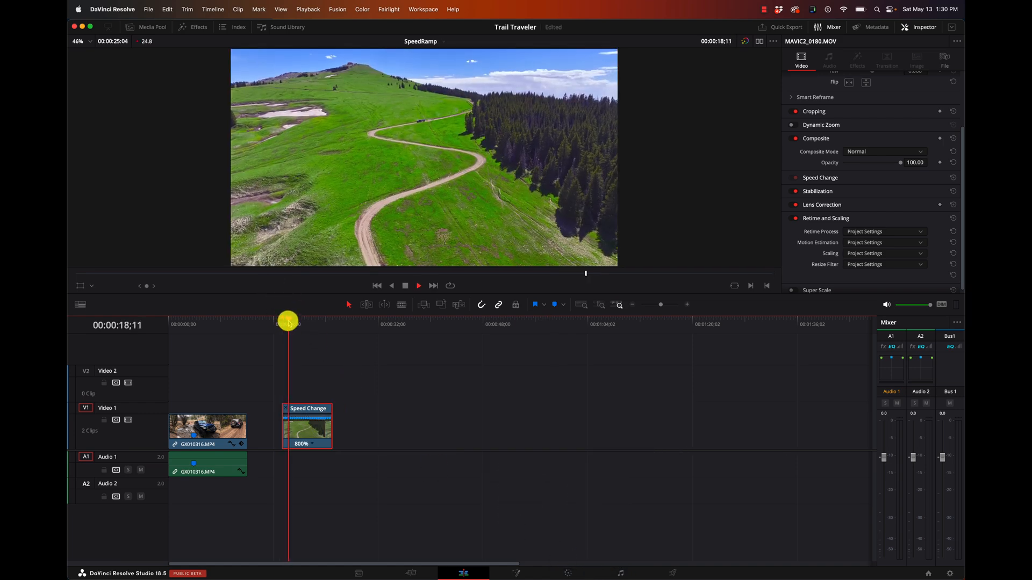
key("cmd+z")
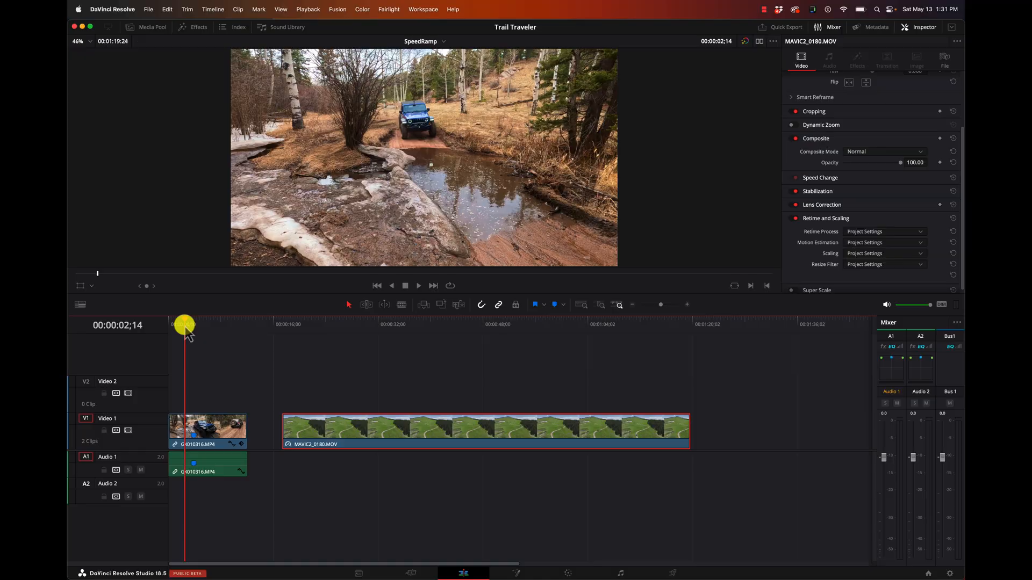
mouse_move(686, 310)
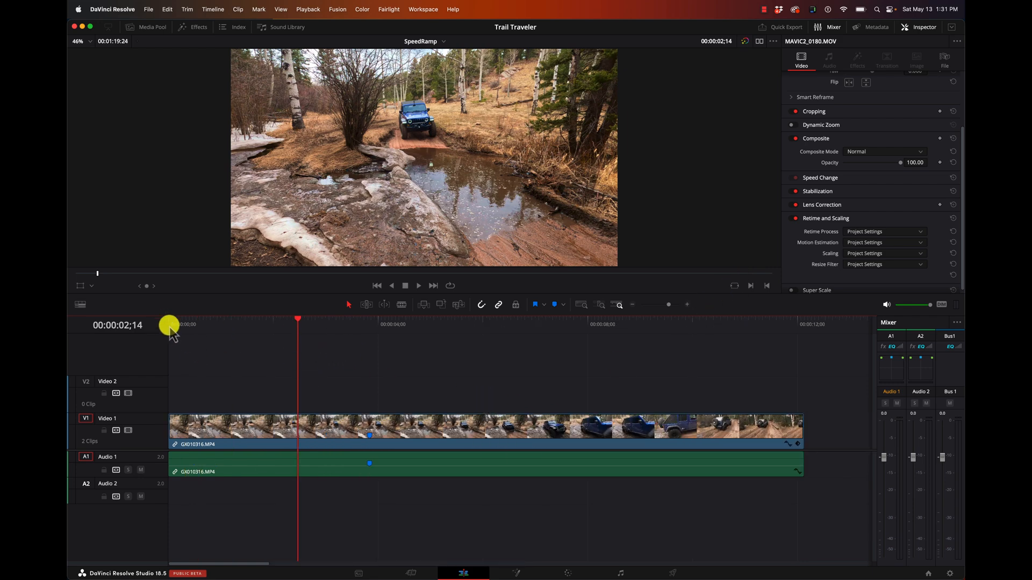
Return playback to the start and select the jeep puddle clip GX010316 for Optical Flow retiming
left_click_drag(169, 323, 154, 320)
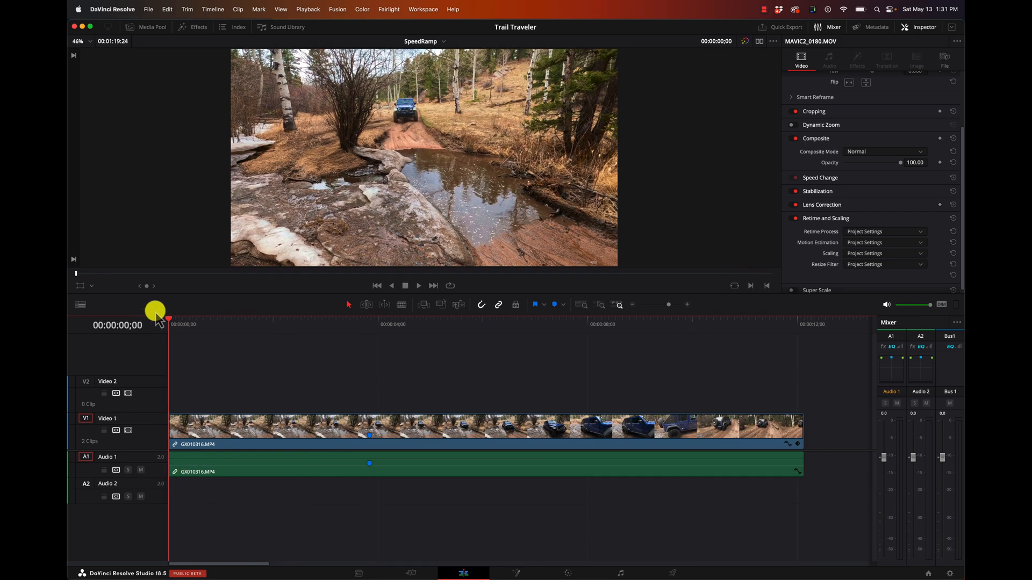
left_click(418, 285)
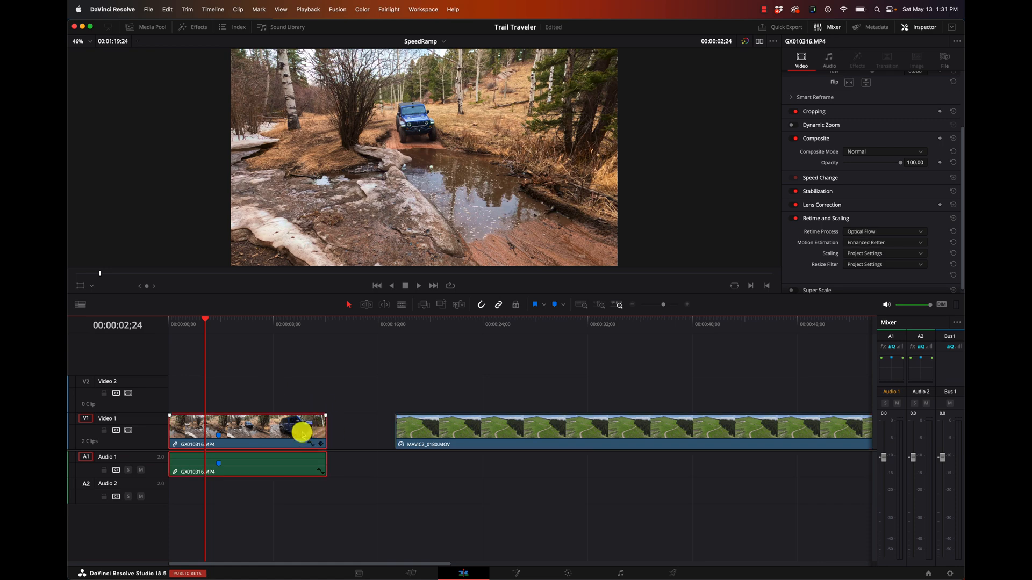
With retime controls and Trim Edit Mode, stretch the jeep clip's end to slow it to 26% speed
key("cmd+r")
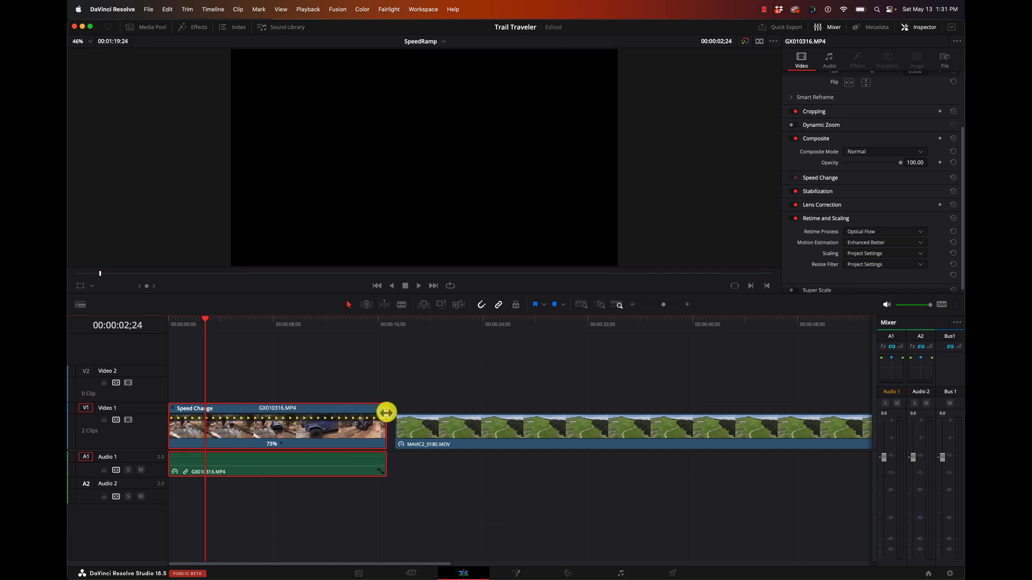
left_click_drag(387, 413, 461, 421)
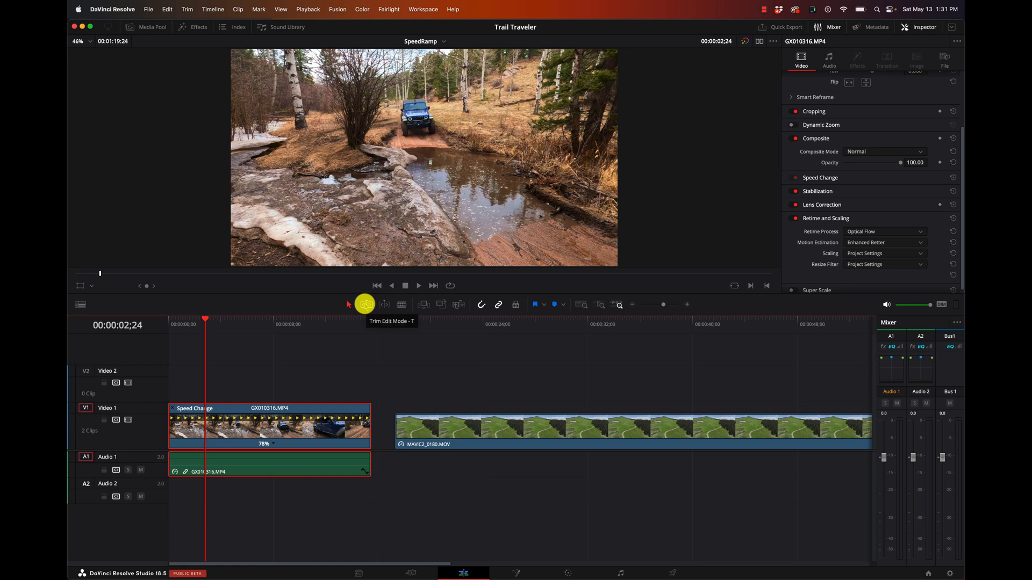
left_click(366, 304)
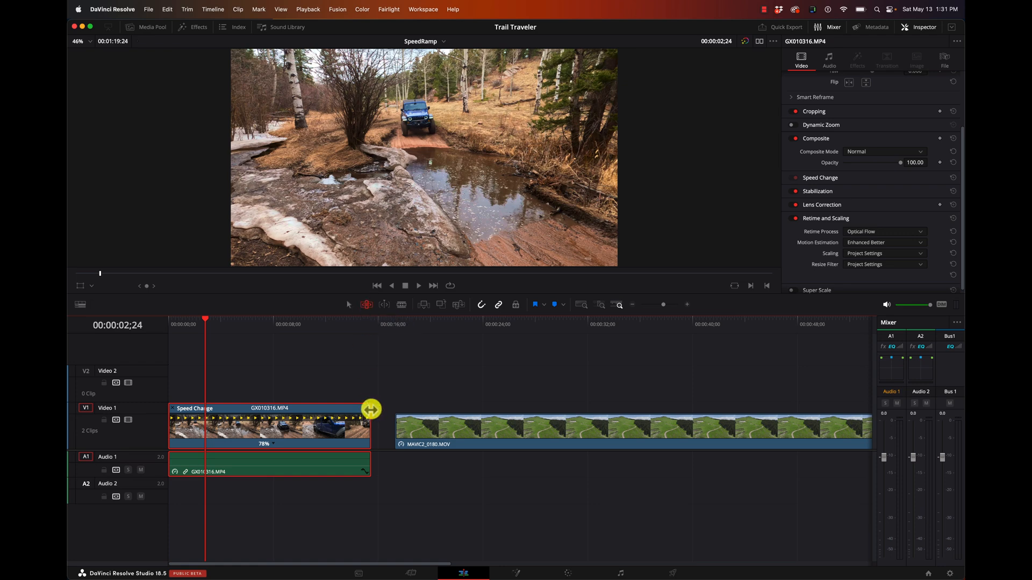
left_click_drag(371, 409, 380, 402)
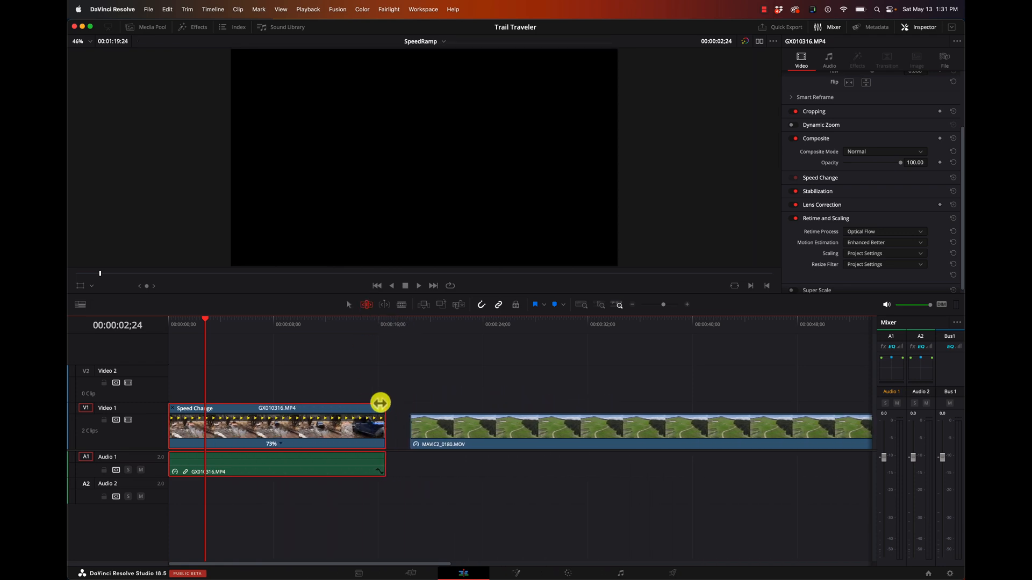
left_click_drag(380, 402, 327, 413)
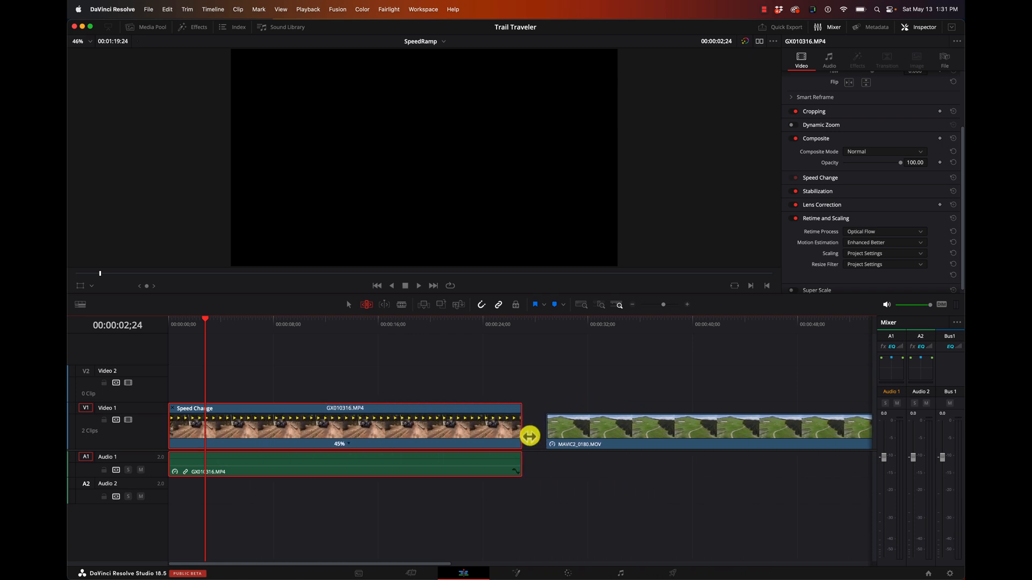
left_click_drag(530, 436, 559, 426)
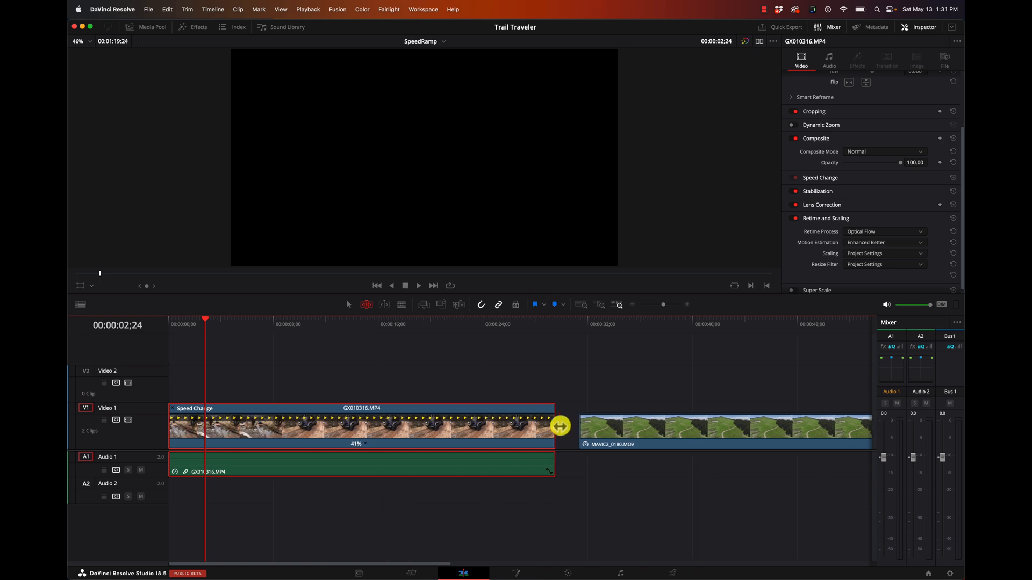
left_click_drag(558, 426, 672, 432)
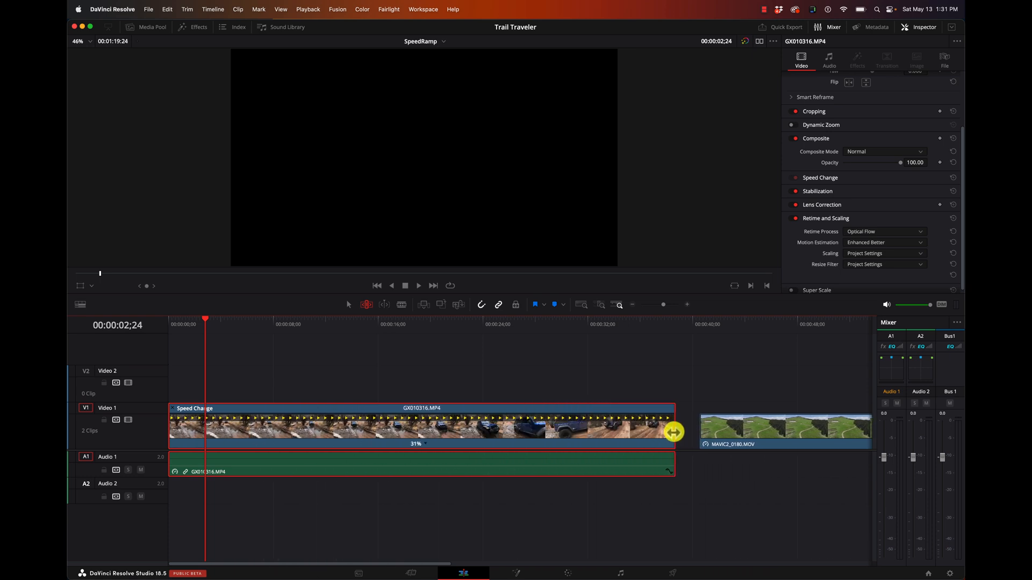
left_click_drag(672, 432, 737, 432)
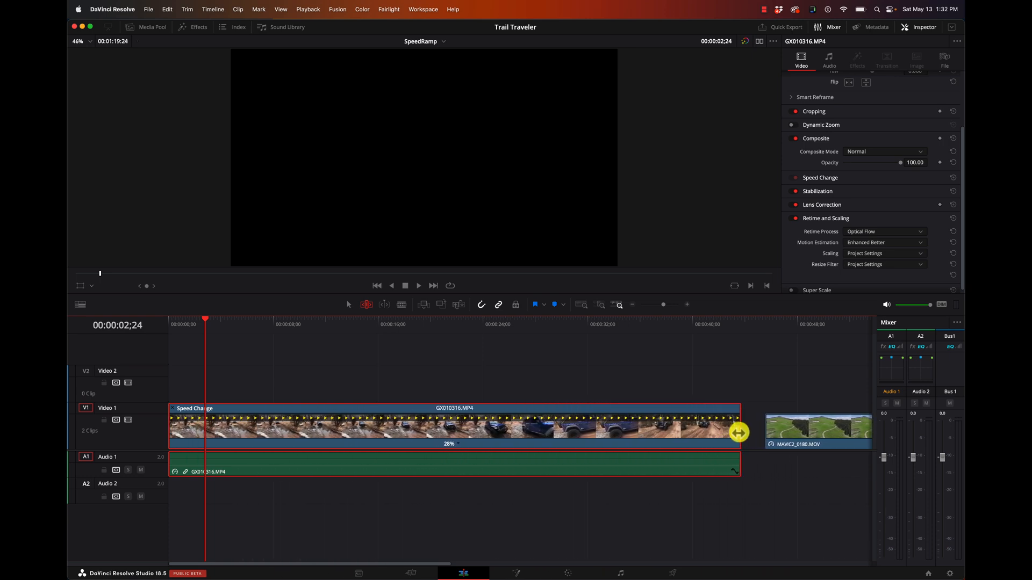
left_click_drag(738, 432, 784, 436)
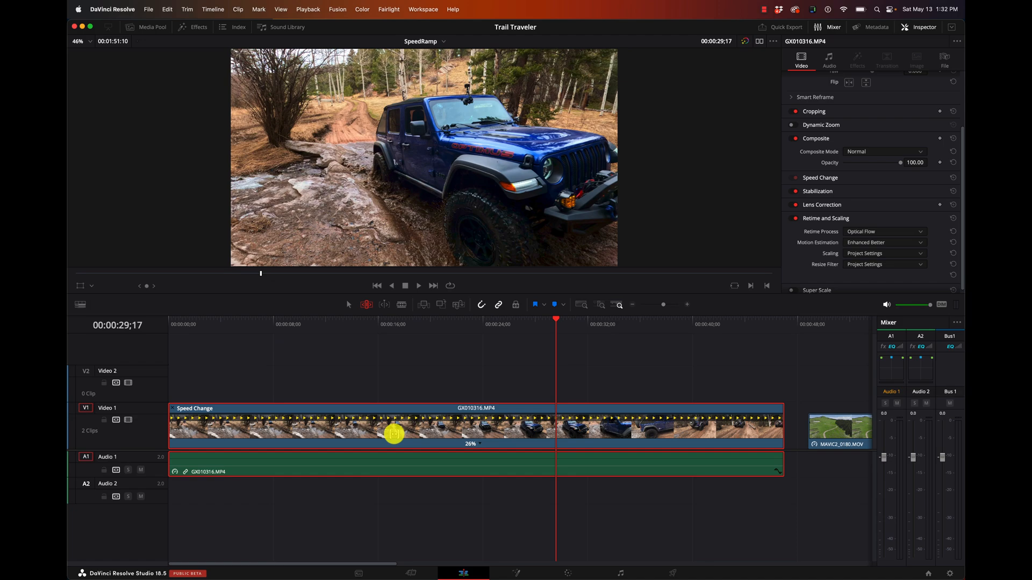
Reset the jeep clip to 100% speed and scrub the playhead to the first marker
right_click(472, 444)
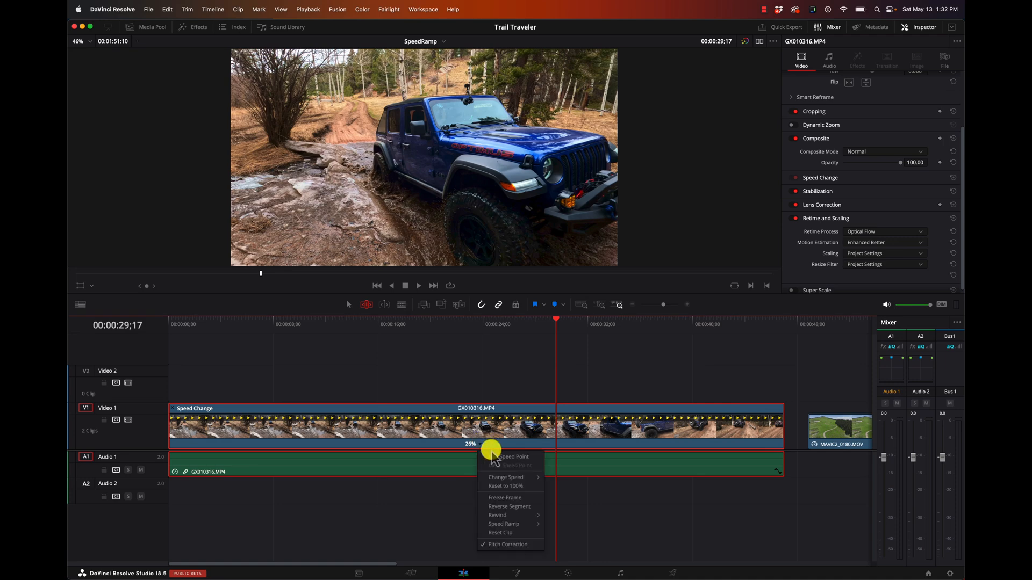
left_click(504, 485)
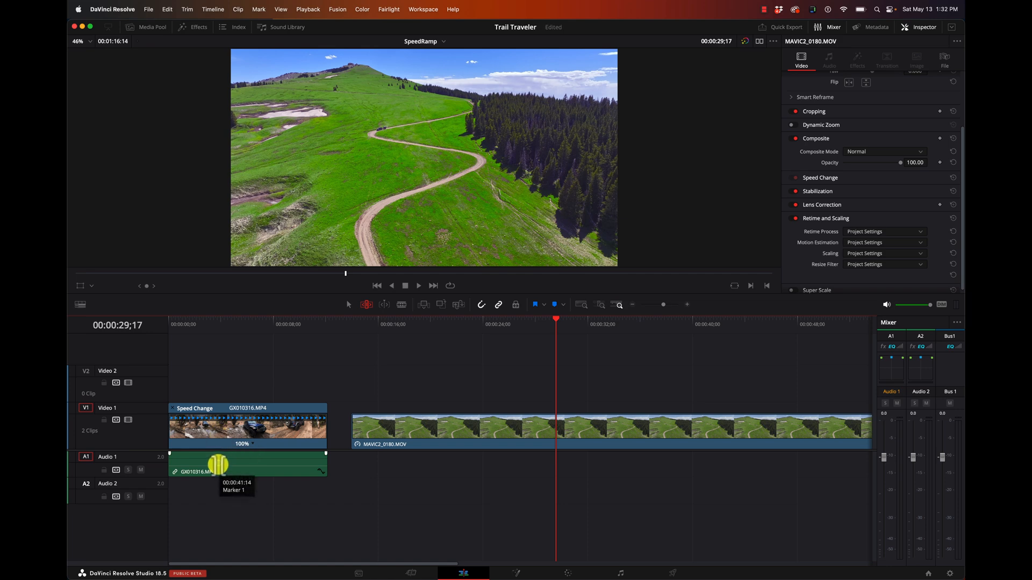
left_click(185, 324)
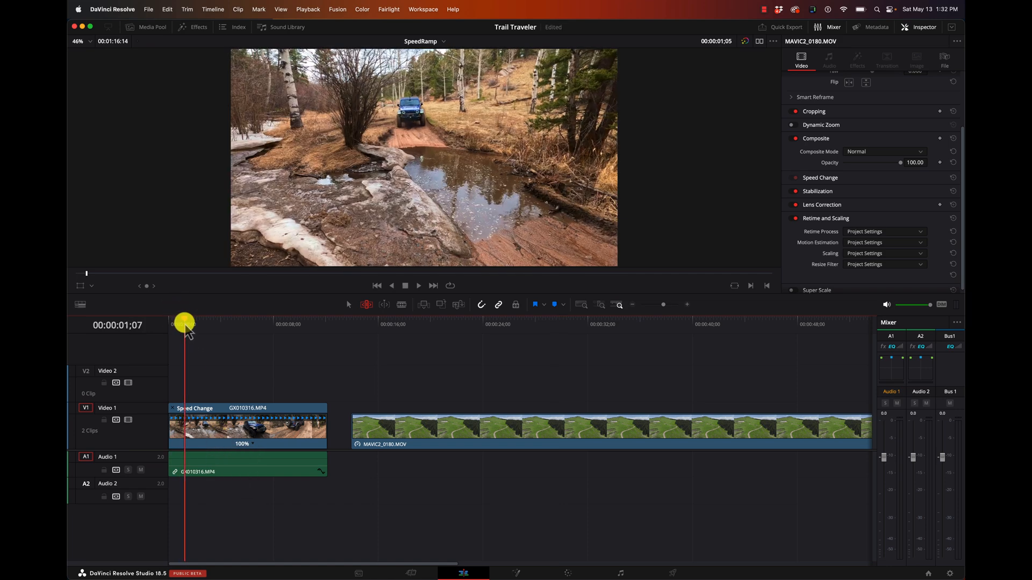
left_click_drag(184, 328, 219, 328)
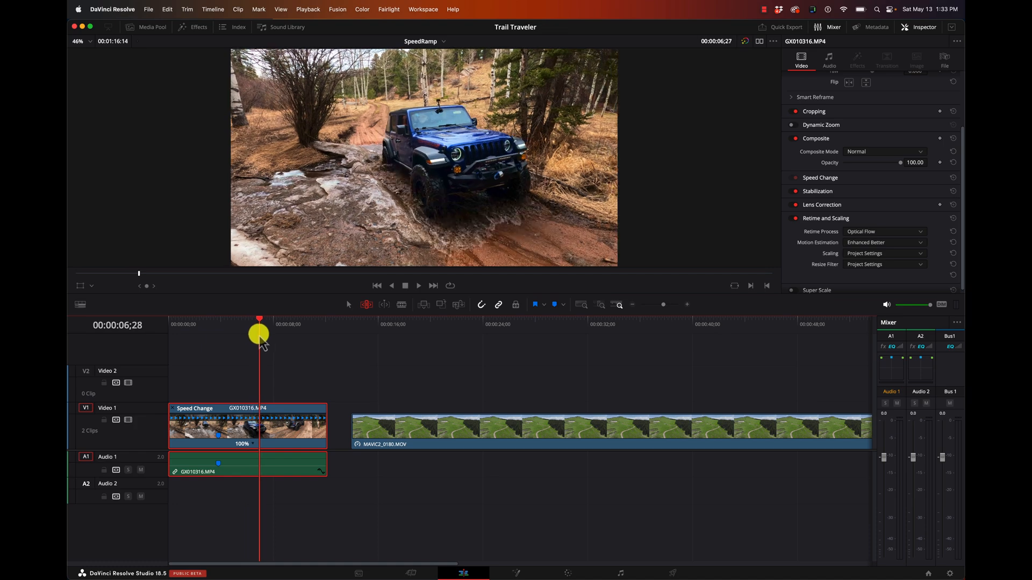
left_click_drag(258, 339, 273, 339)
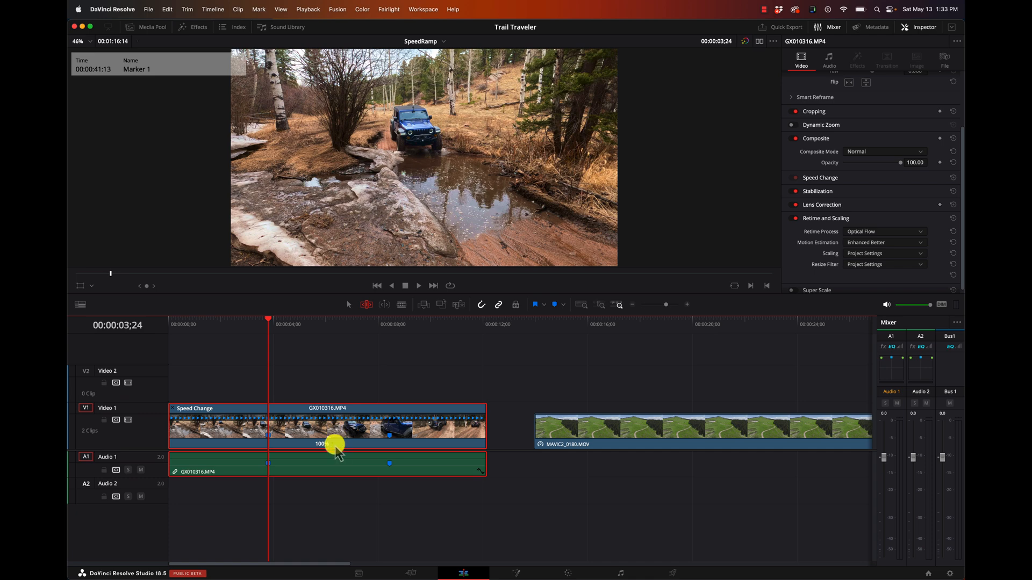
Add speed points at both markers around the puddle crossing
right_click(338, 448)
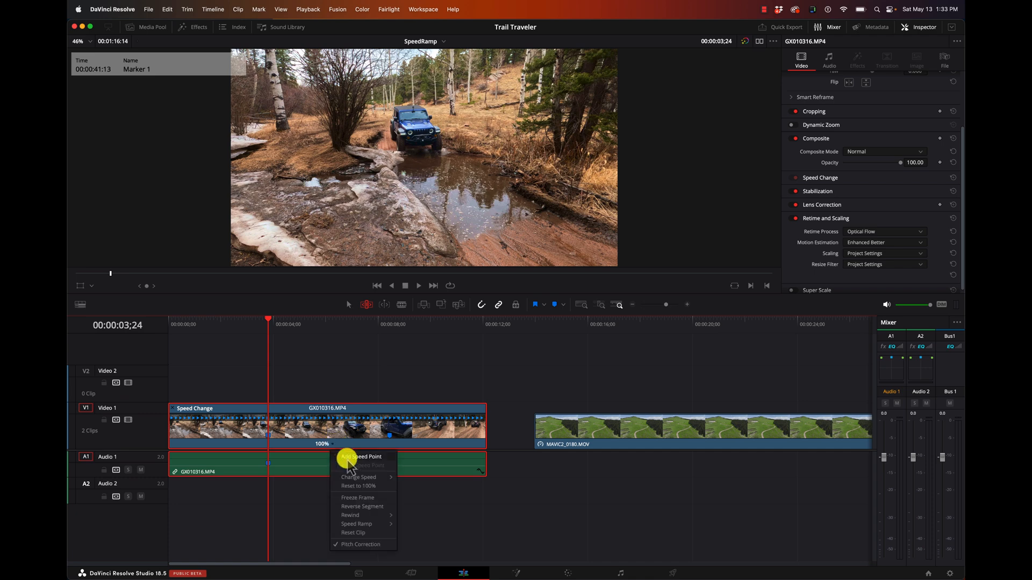
left_click(361, 457)
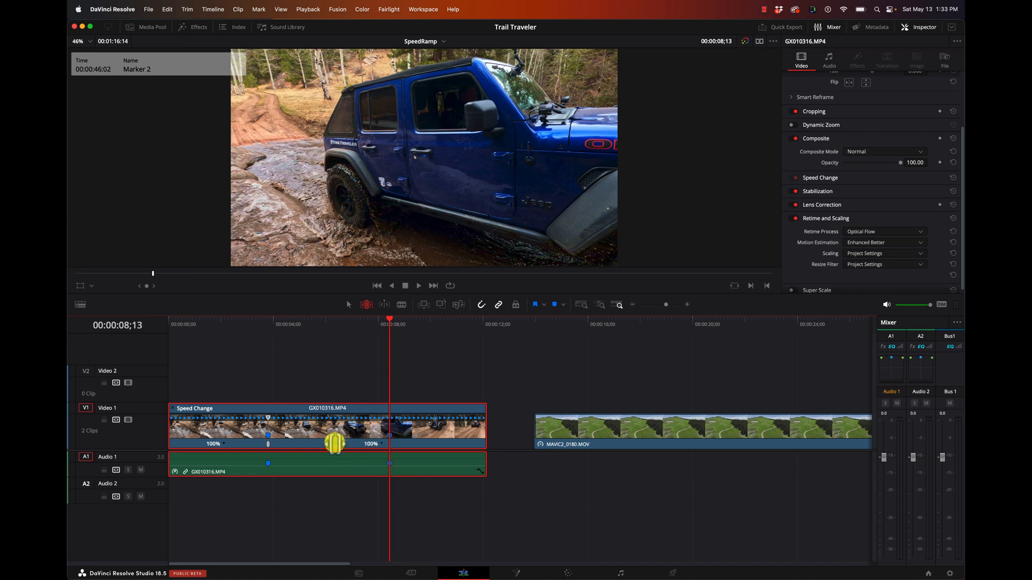
right_click(394, 461)
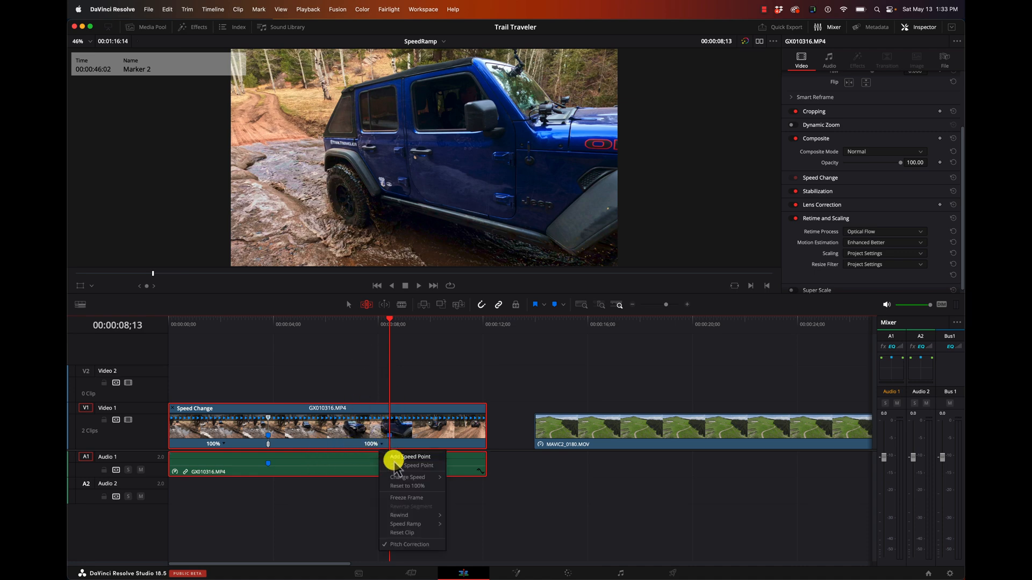
left_click(411, 457)
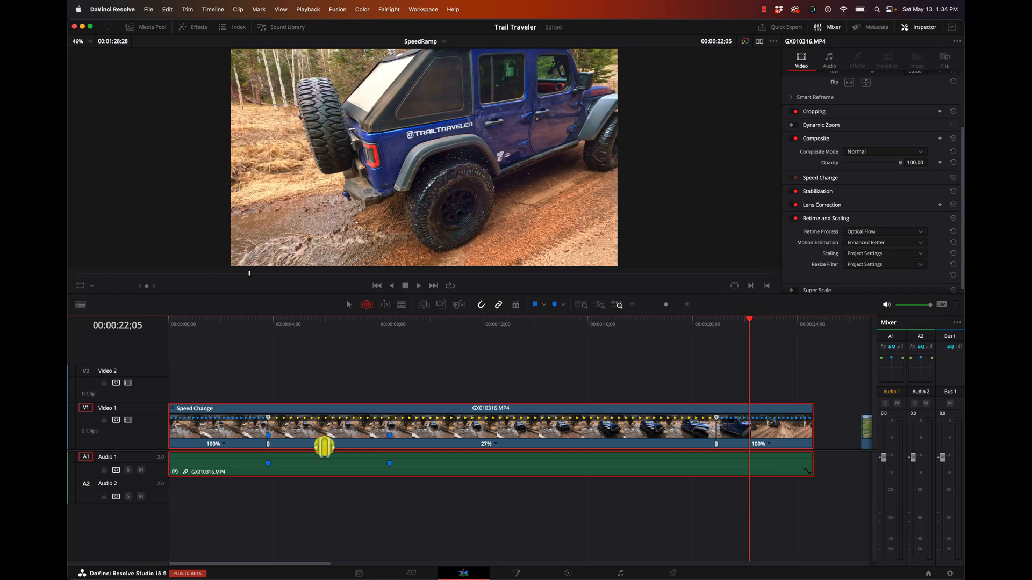
Show the clip's Retime Speed curve and select its first speed point
right_click(327, 418)
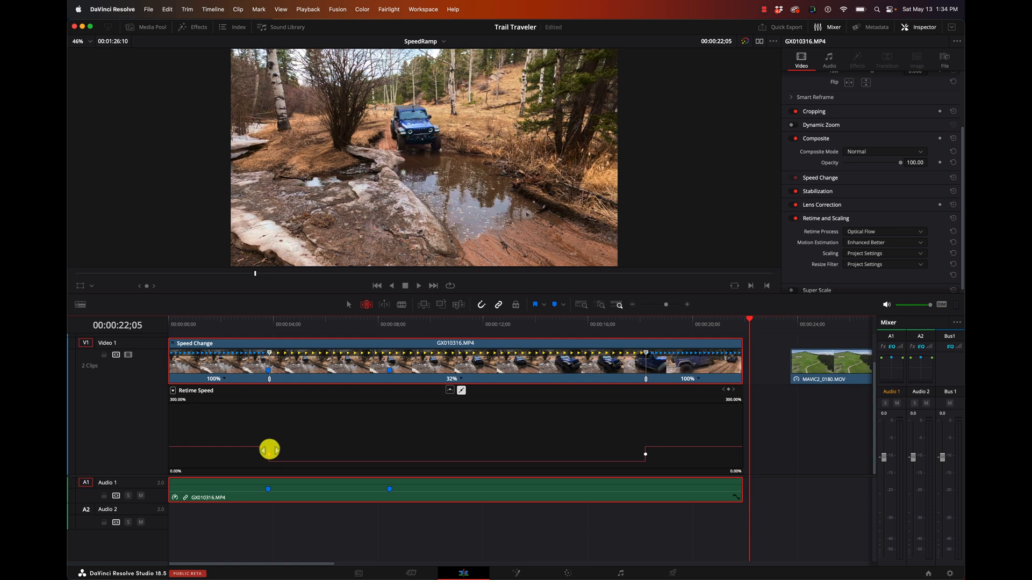
left_click_drag(269, 450, 267, 320)
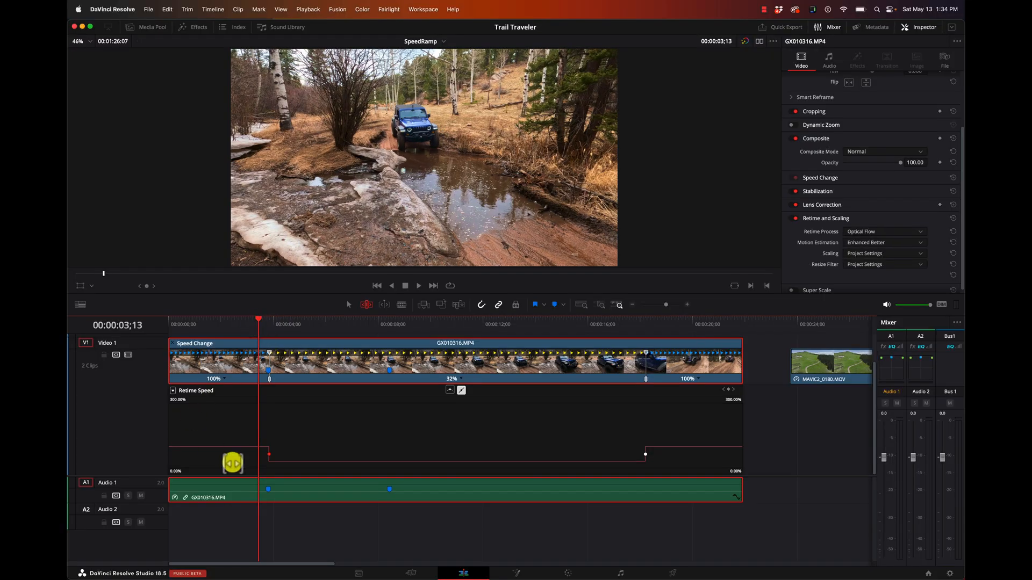
Ease the first speed transition into a long, gradual Bezier curve
left_click_drag(233, 463, 270, 455)
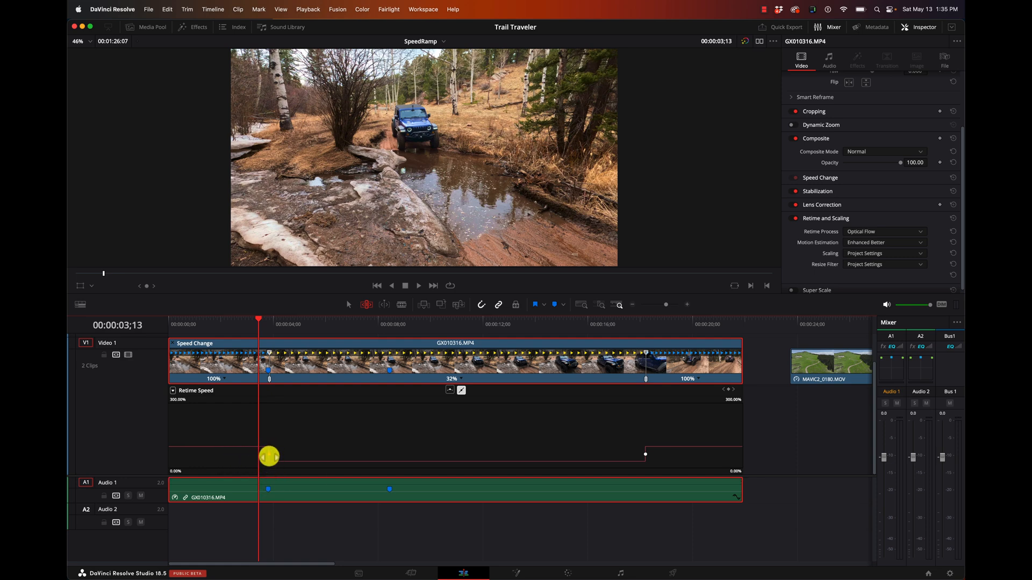
left_click_drag(268, 456, 278, 452)
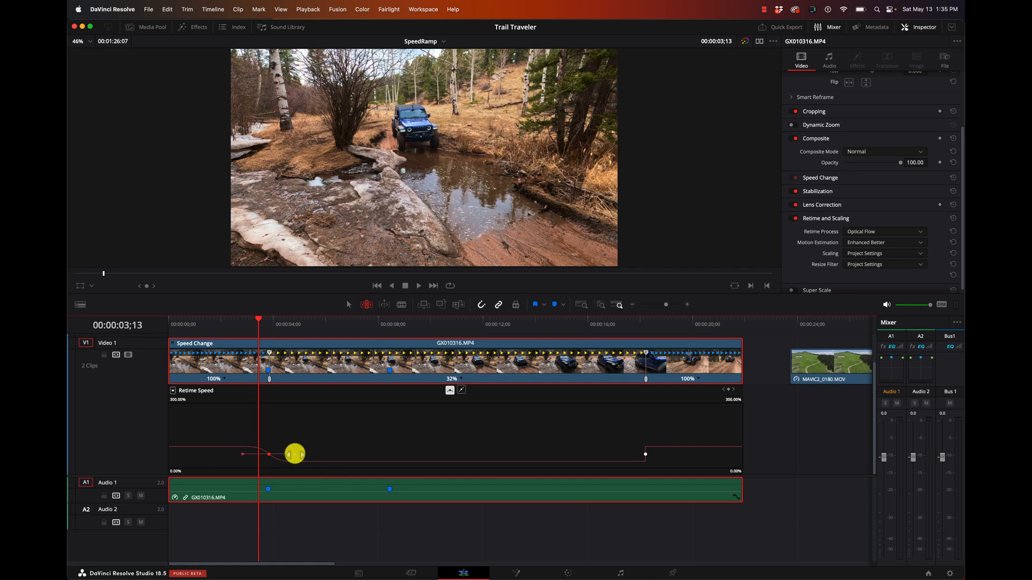
left_click_drag(294, 454, 300, 449)
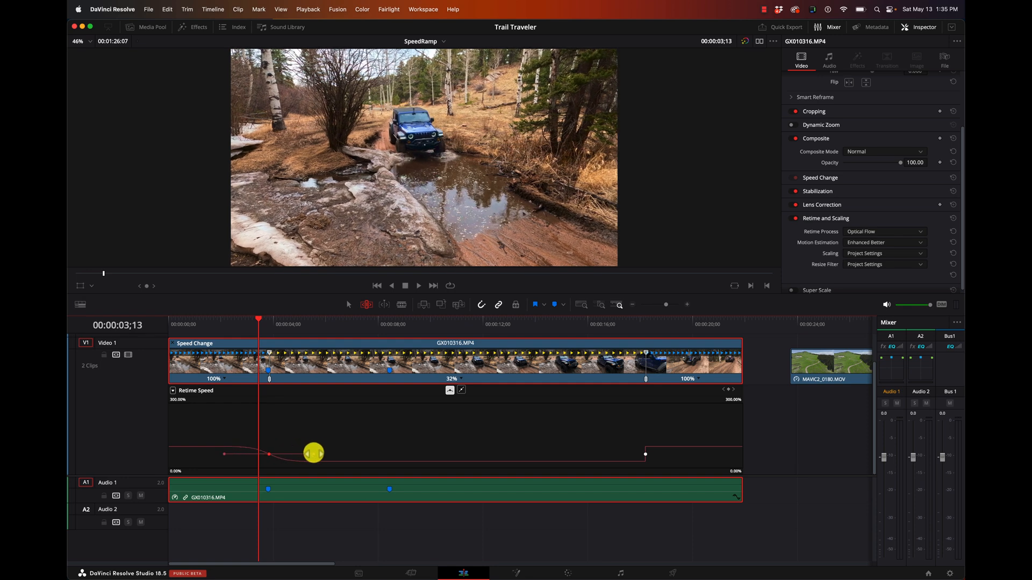
left_click_drag(313, 453, 703, 445)
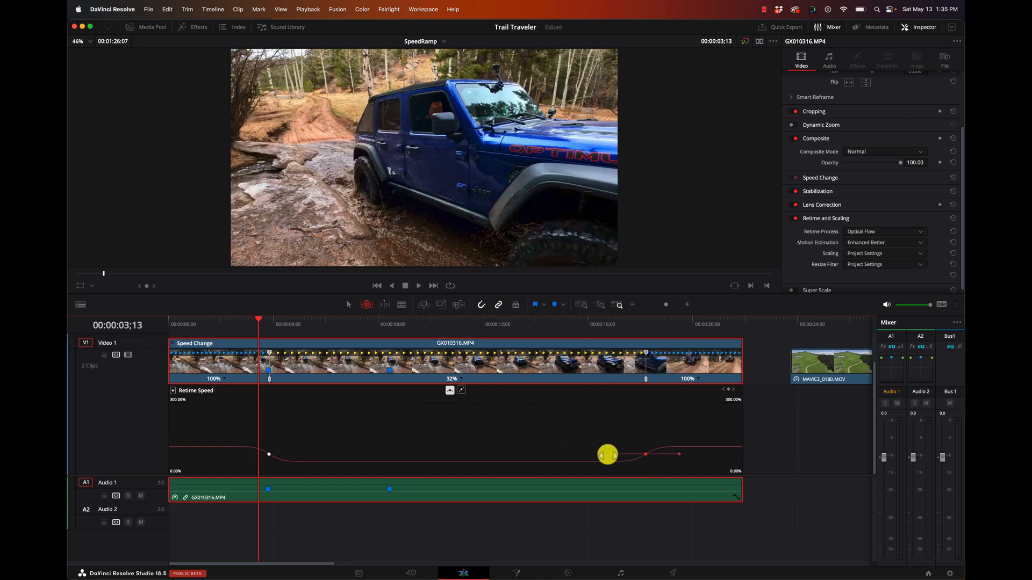
Ease the second transition back to full speed and review it in full-screen playback
left_click_drag(607, 454, 332, 375)
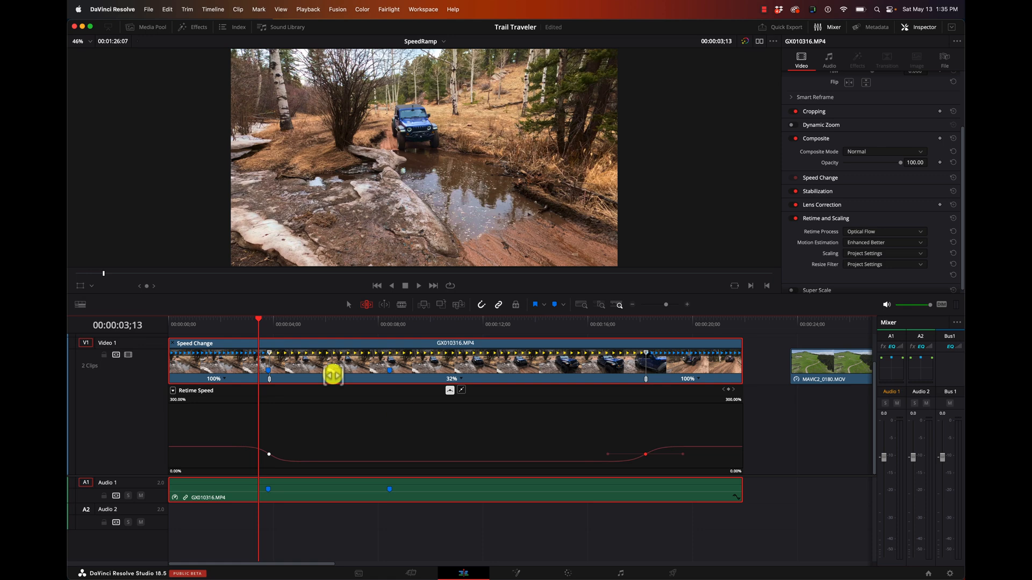
key("cmd+f")
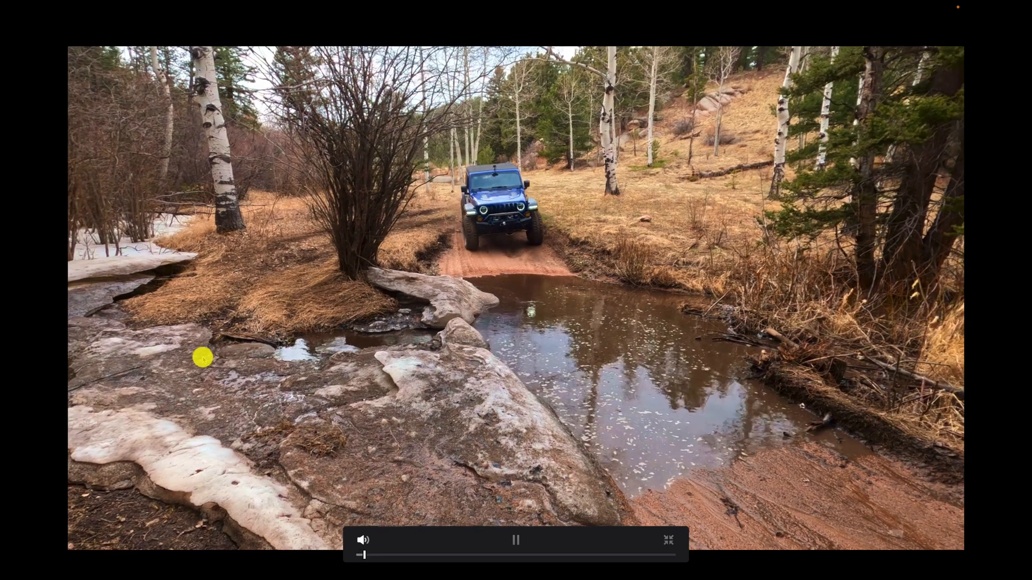
Adjust the Bezier handle at the first speed point and replay from near the clip start
left_click(668, 540)
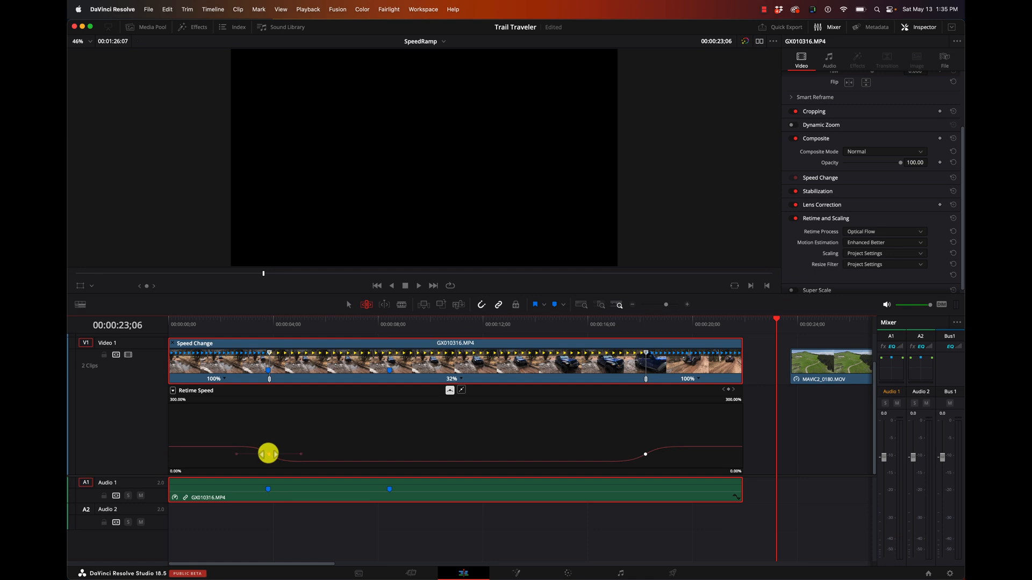
left_click_drag(267, 453, 213, 454)
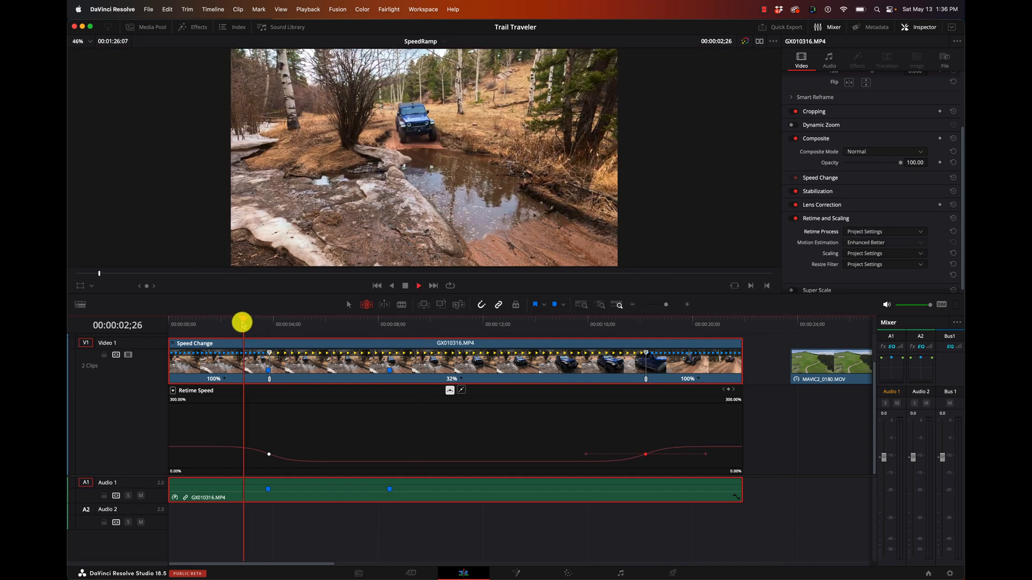
left_click(296, 322)
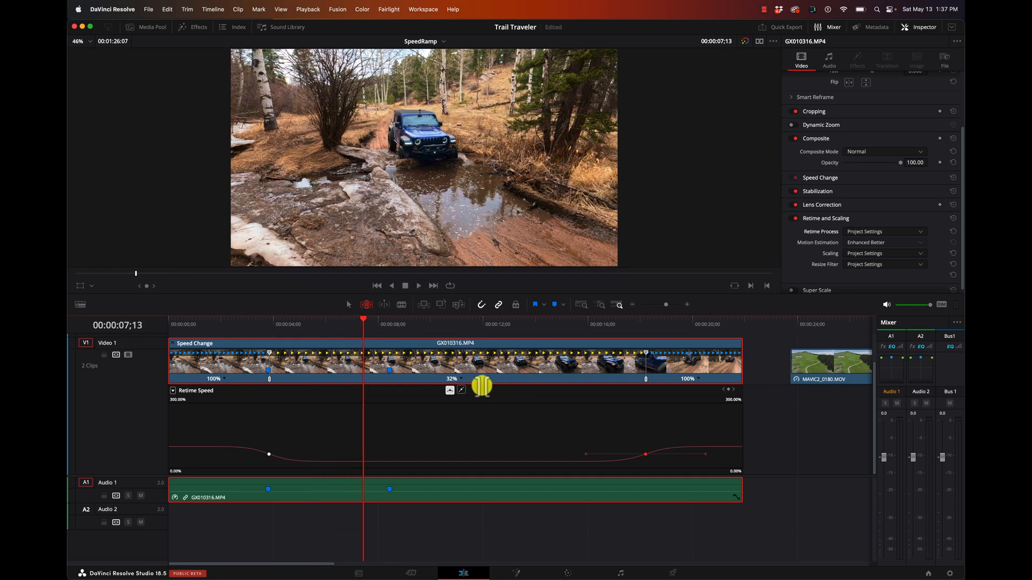
Drag the middle speed segment down so the slow section runs at 13%
left_click_drag(482, 387, 474, 461)
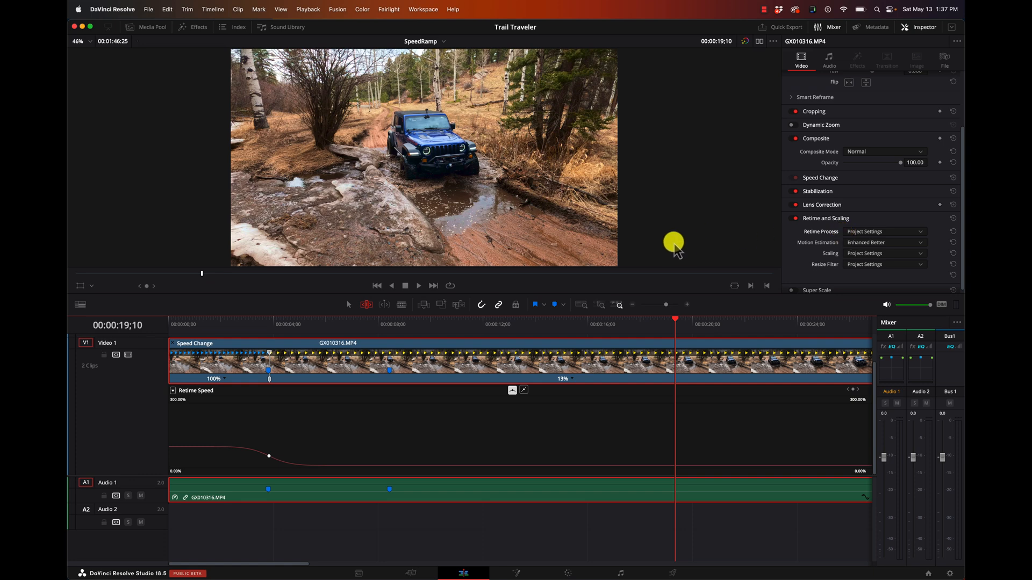
Set Retime Process to Nearest and preview it from near the start
left_click(884, 232)
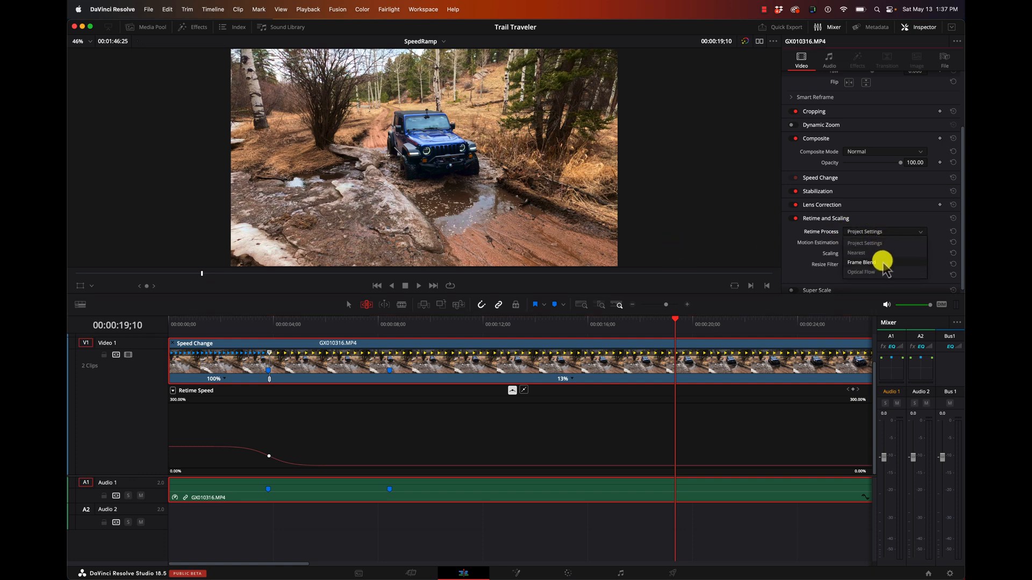
left_click(856, 252)
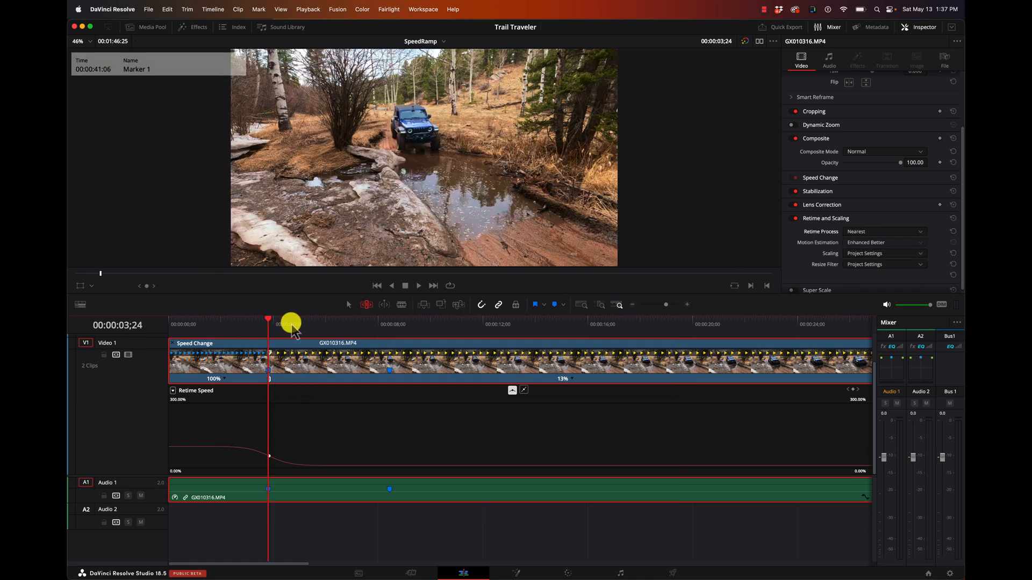
left_click(419, 285)
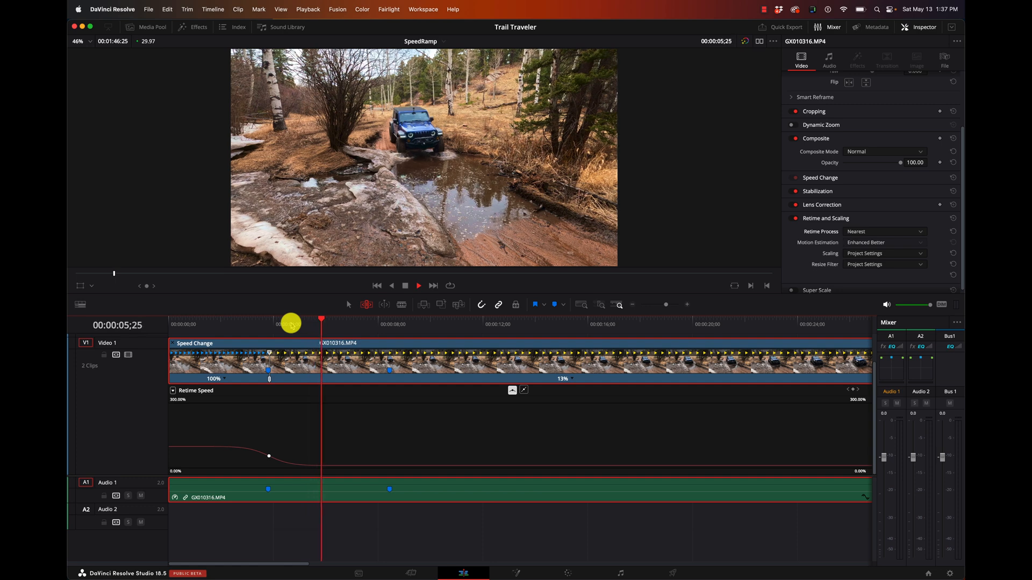
Change the Retime Process to Frame Blend instead
left_click(884, 243)
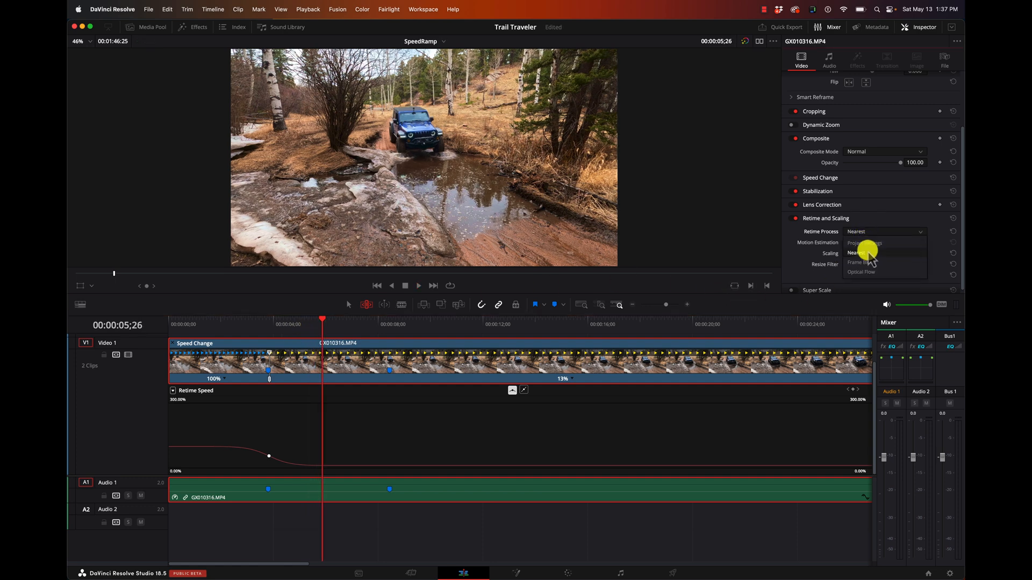
left_click(862, 262)
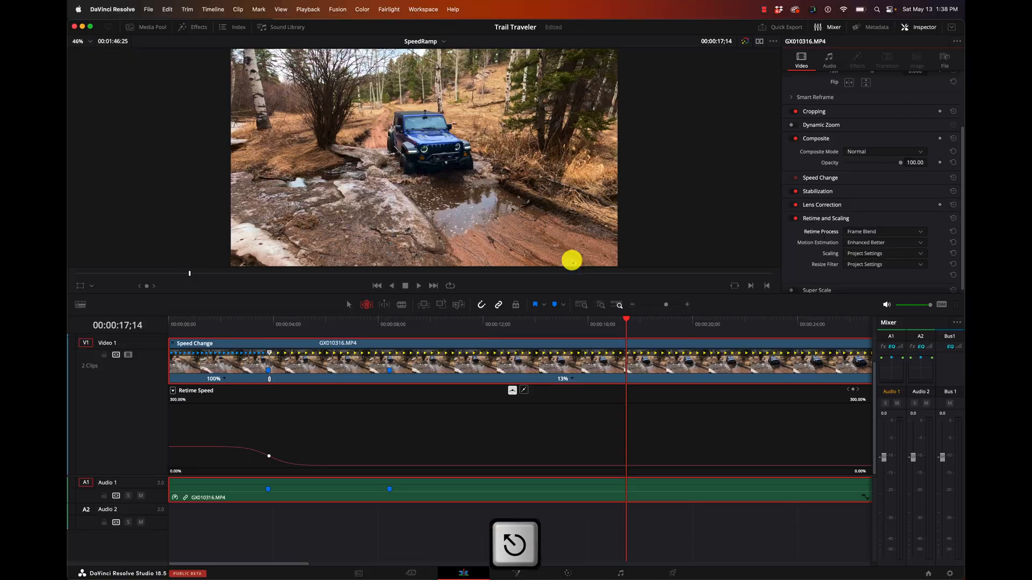
Set Retime Process to Optical Flow with Motion Estimation on Project Settings, then play from the first ramp
left_click(884, 242)
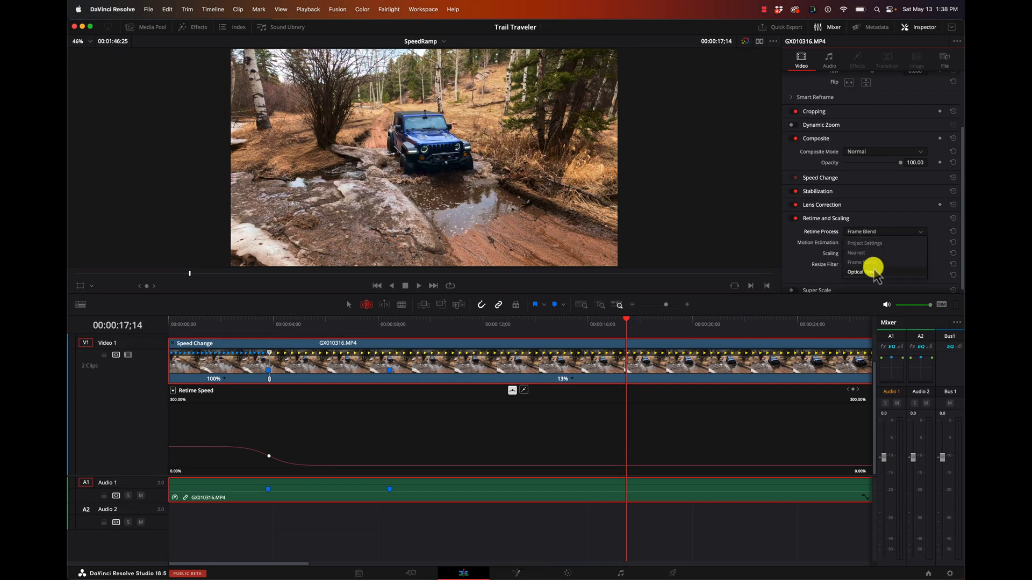
left_click(860, 261)
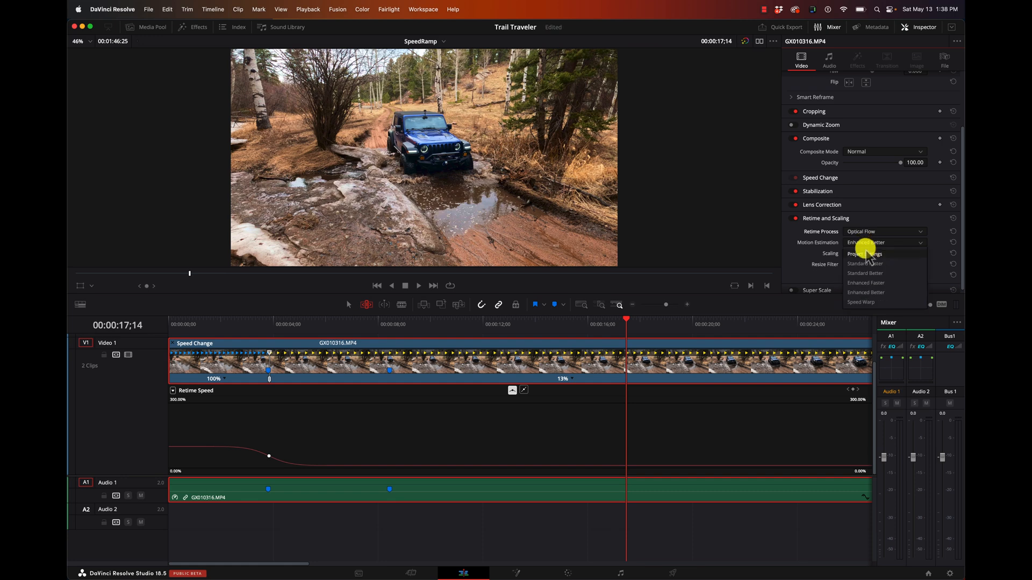
left_click(865, 254)
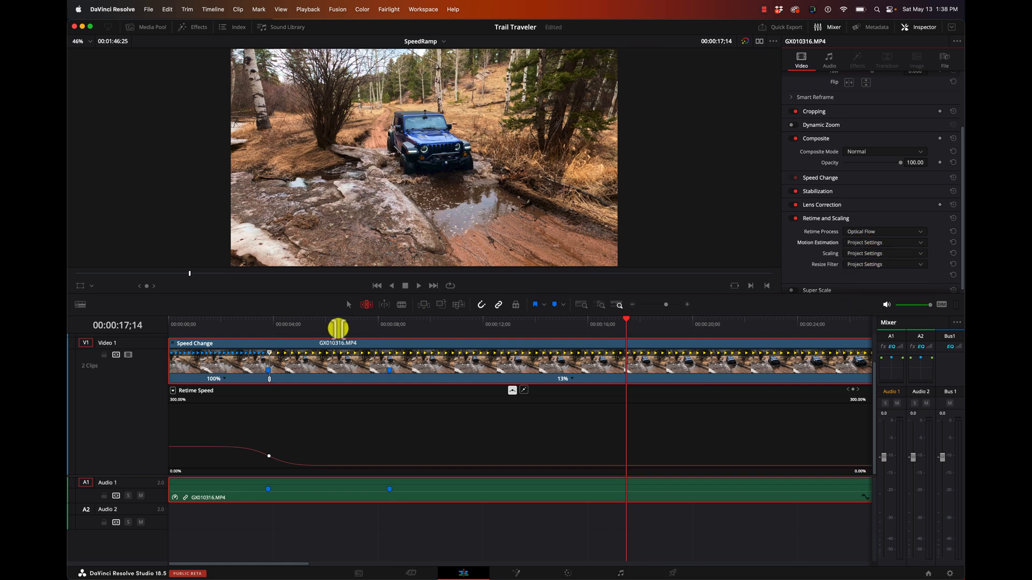
left_click(346, 325)
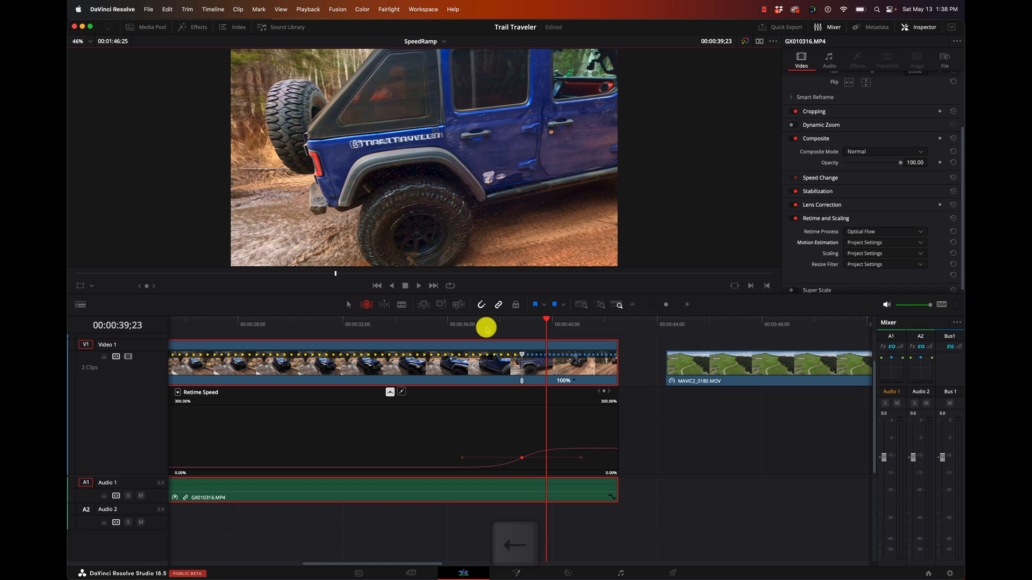
key("Left")
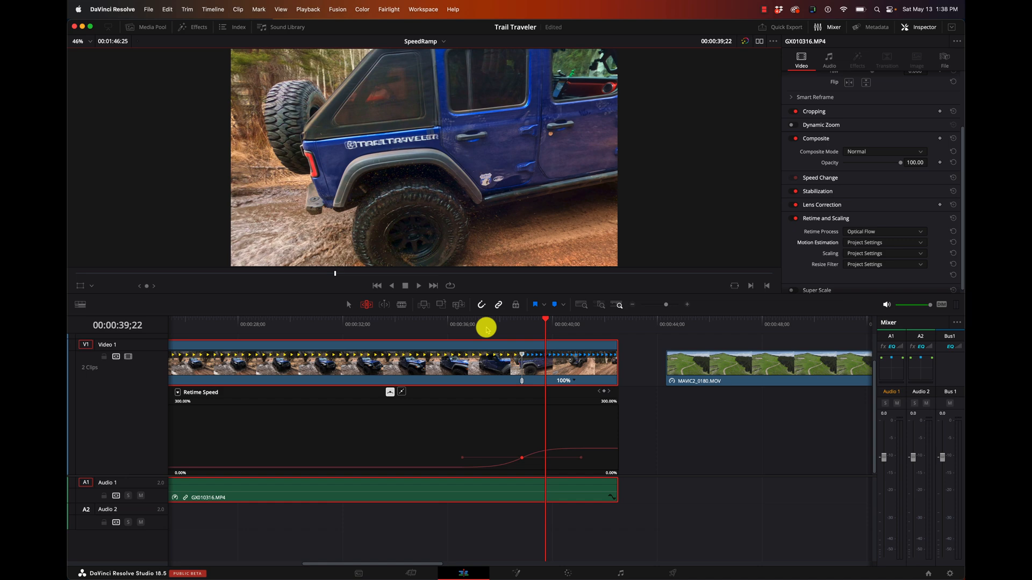
key("Left")
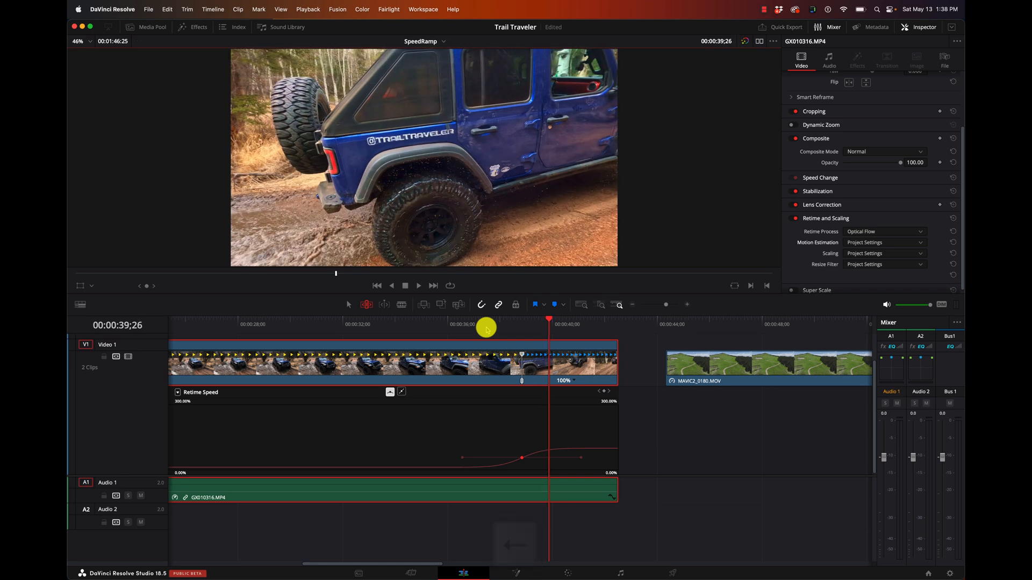
key("Left")
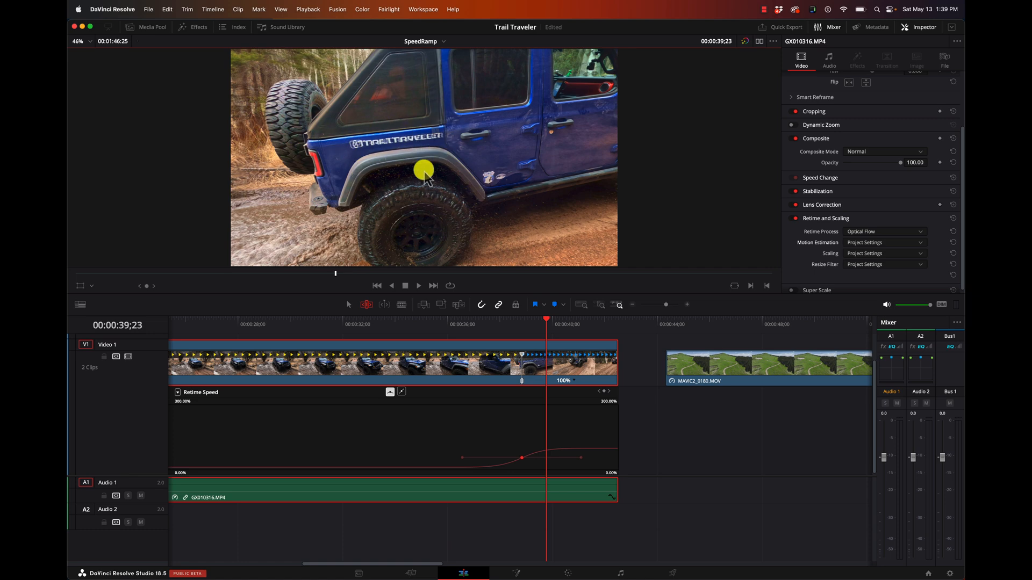
mouse_move(436, 173)
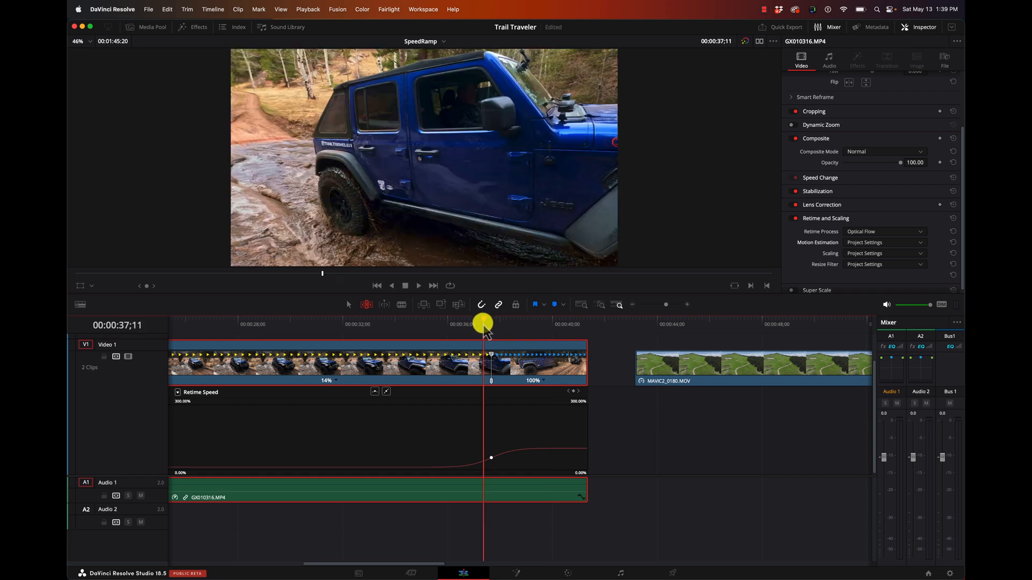
left_click(418, 285)
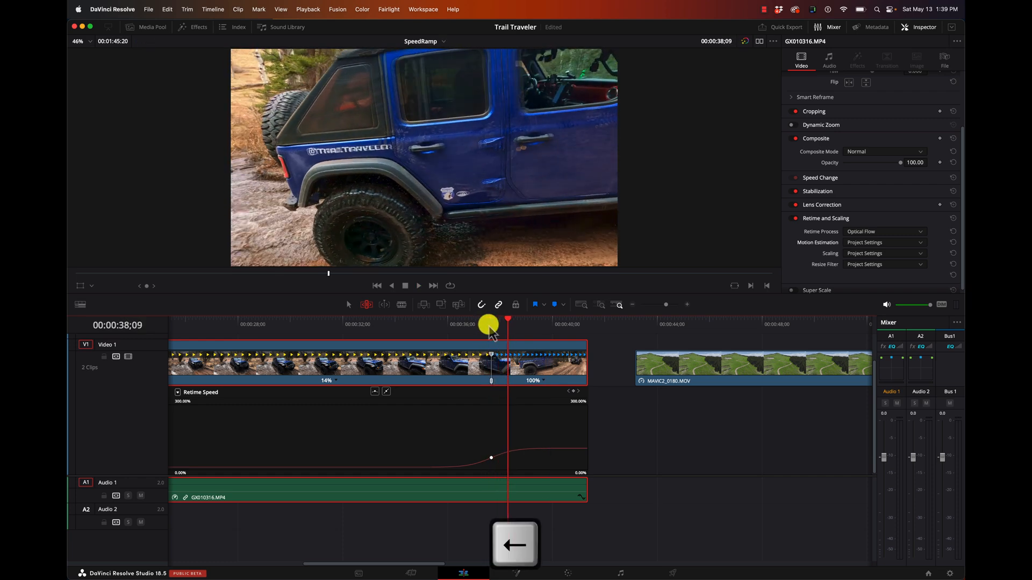
key("right")
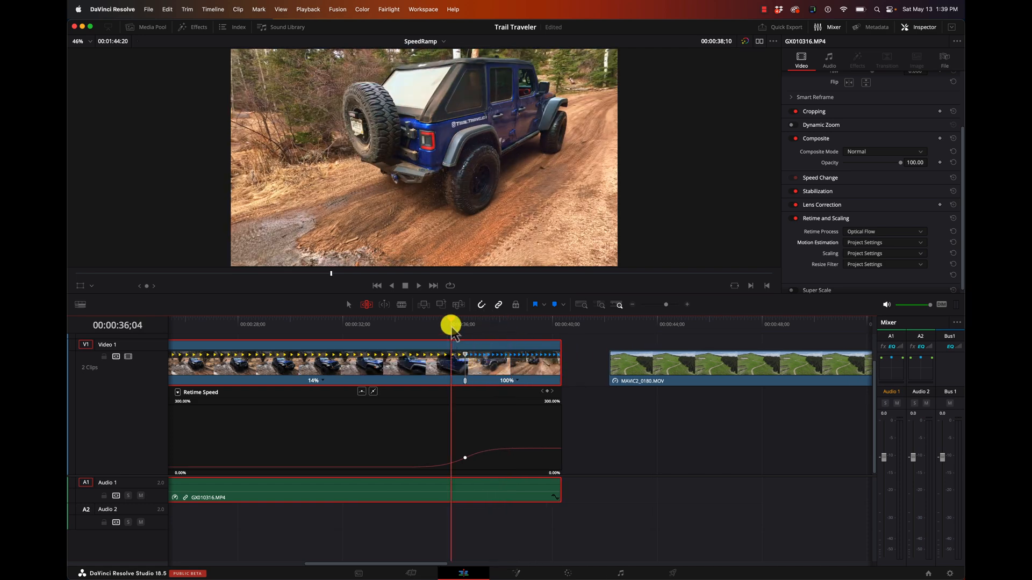
left_click(418, 285)
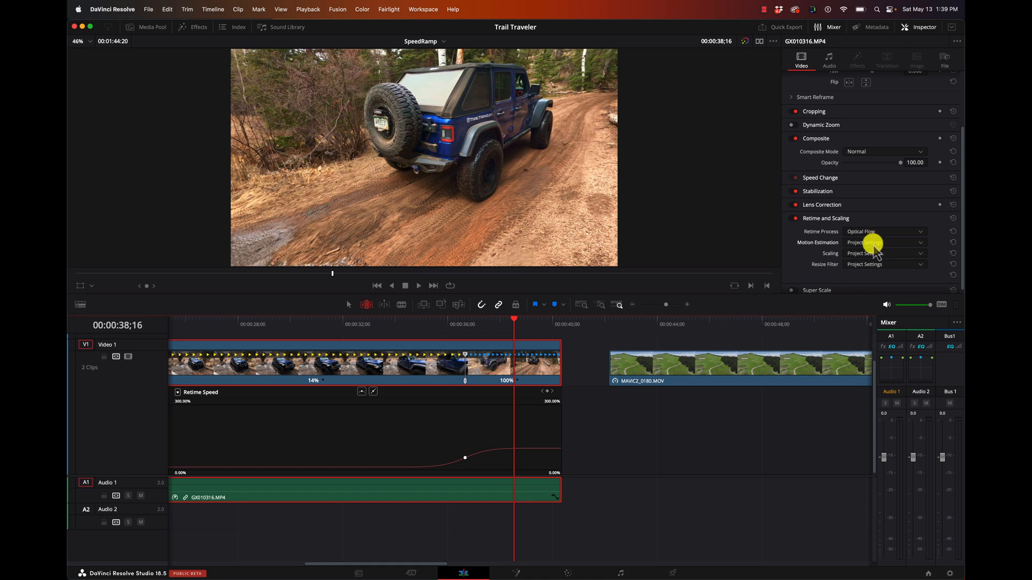
Set Motion Estimation to Speed Warp, zoom the timeline to the whole clip and select it
left_click(883, 242)
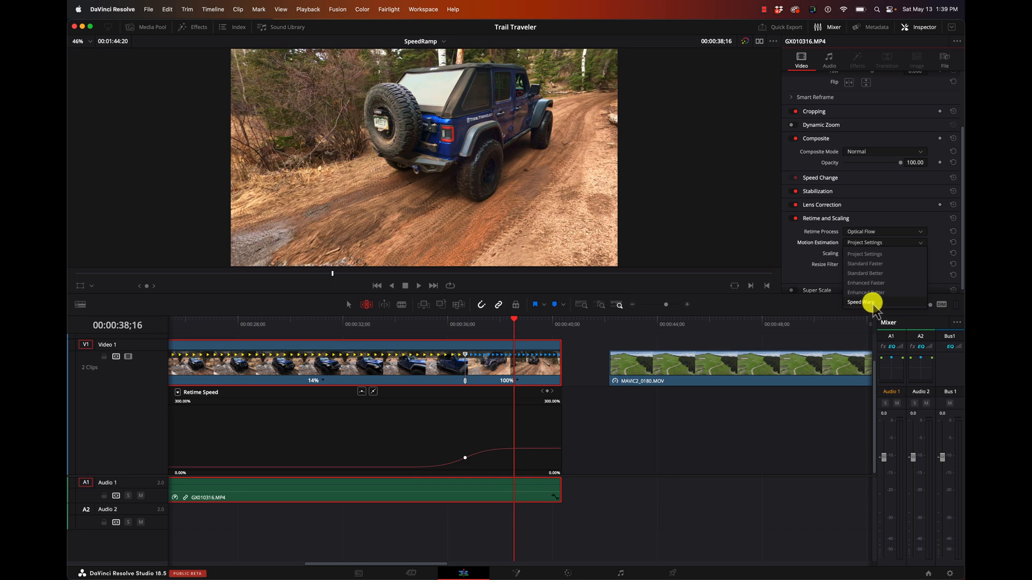
left_click(860, 302)
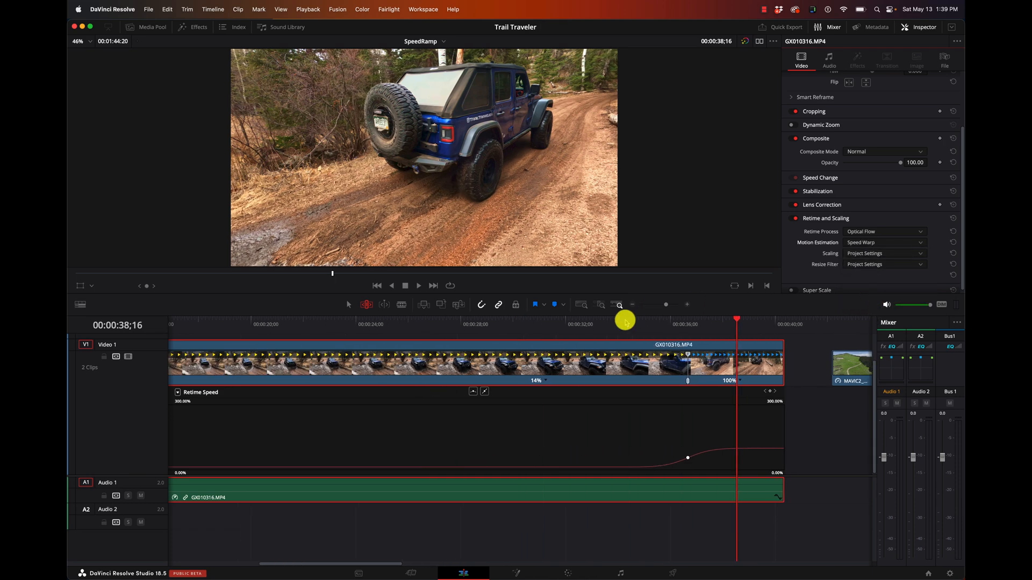
left_click(301, 323)
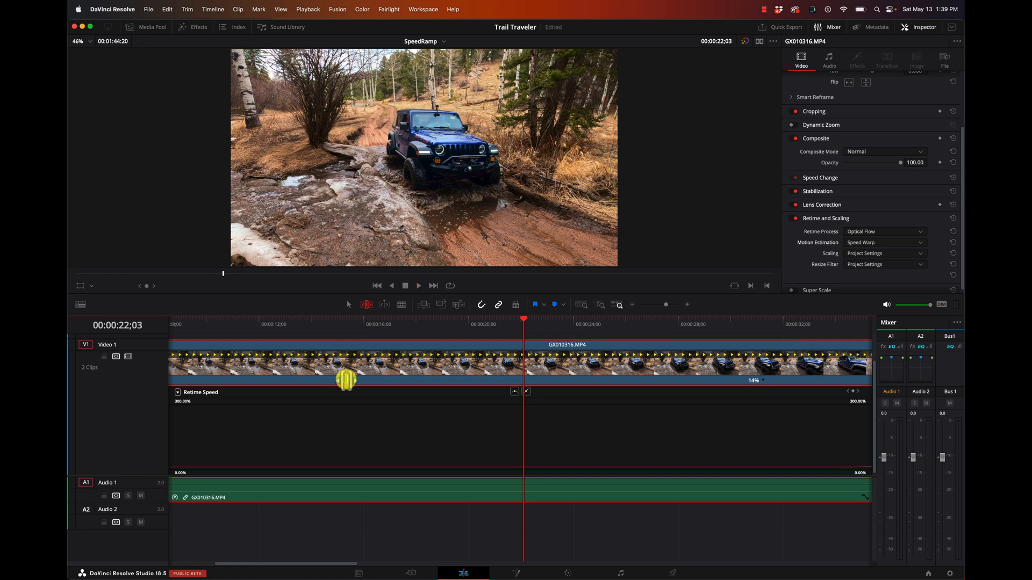
left_click(621, 304)
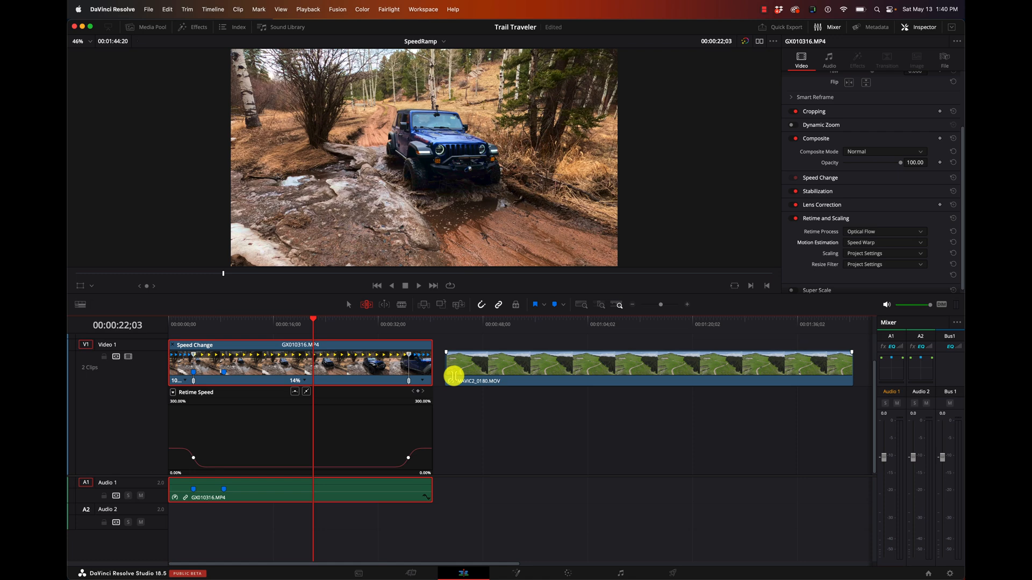
mouse_move(376, 254)
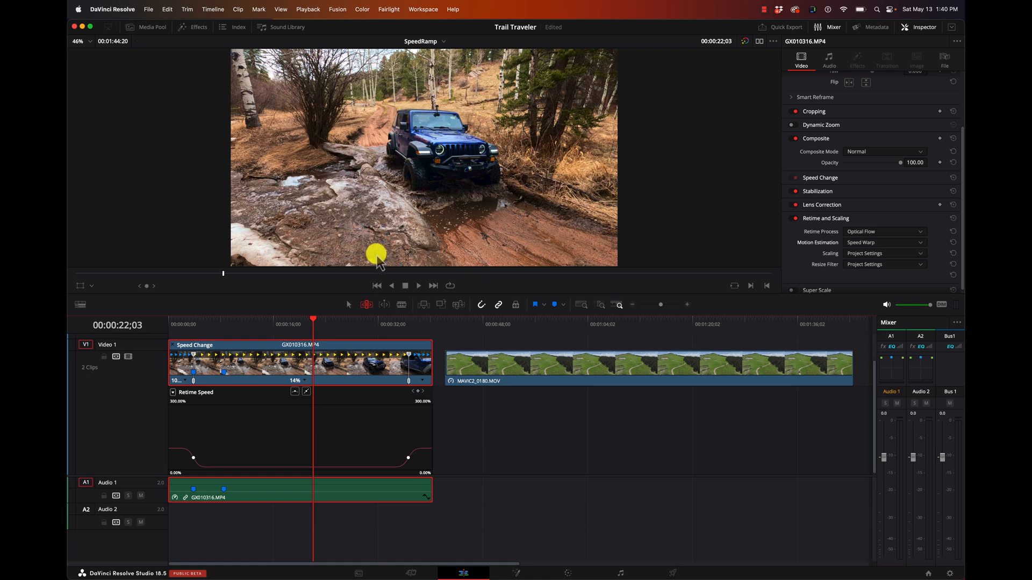
Enable Clip > Render Cache Color Output and play the cached retimed clip
left_click(237, 9)
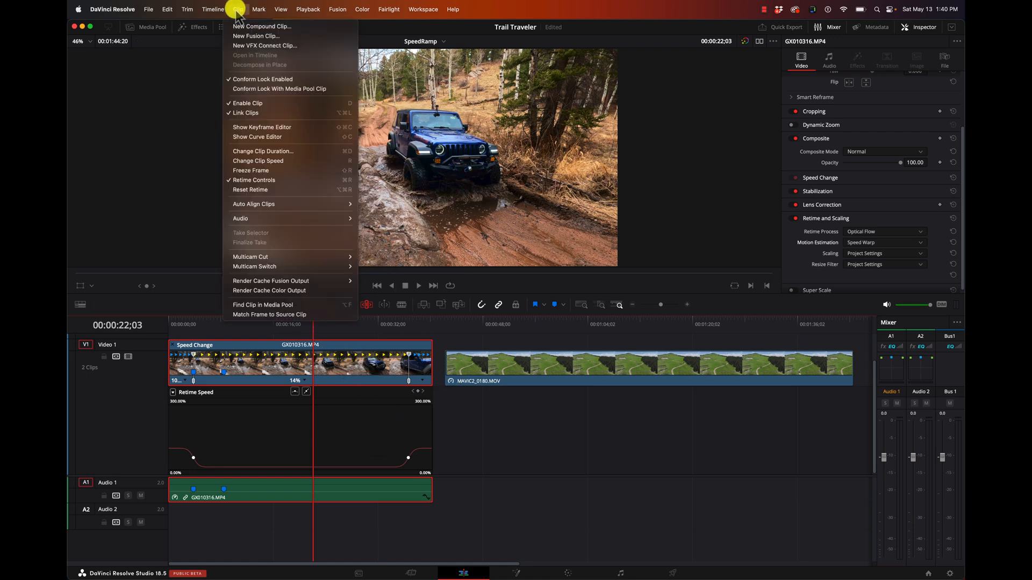
mouse_move(264, 291)
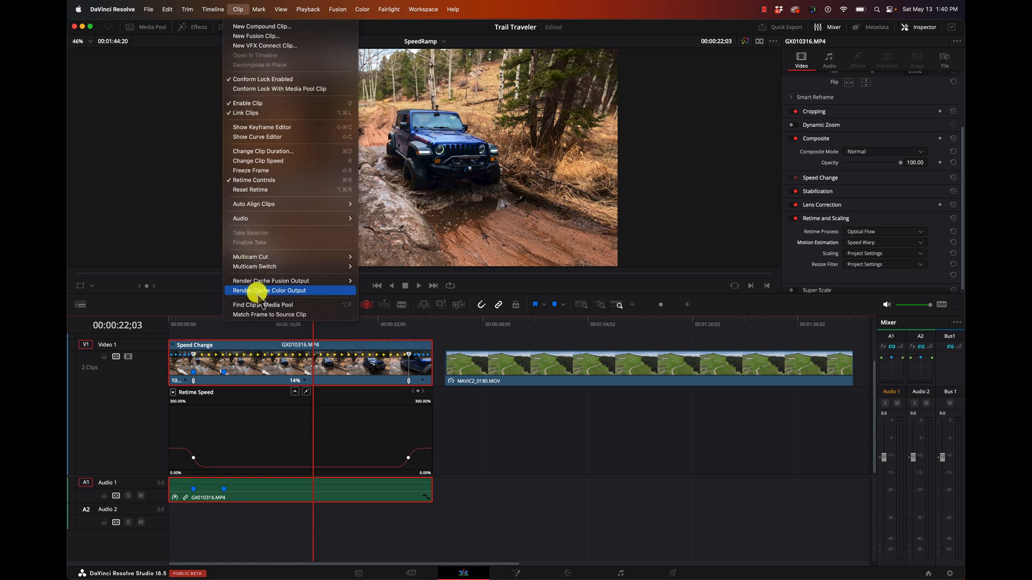
left_click(257, 293)
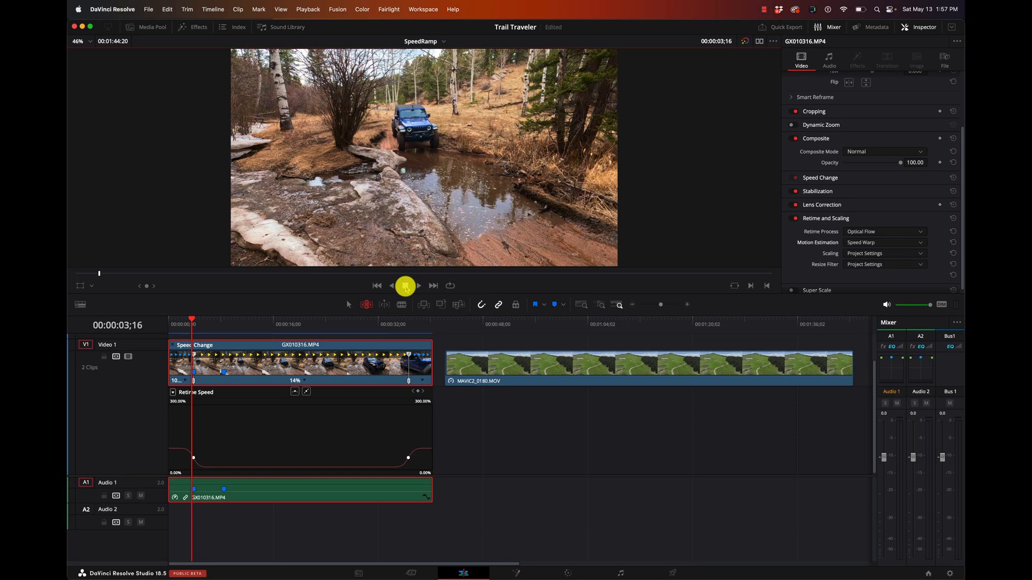
left_click(404, 285)
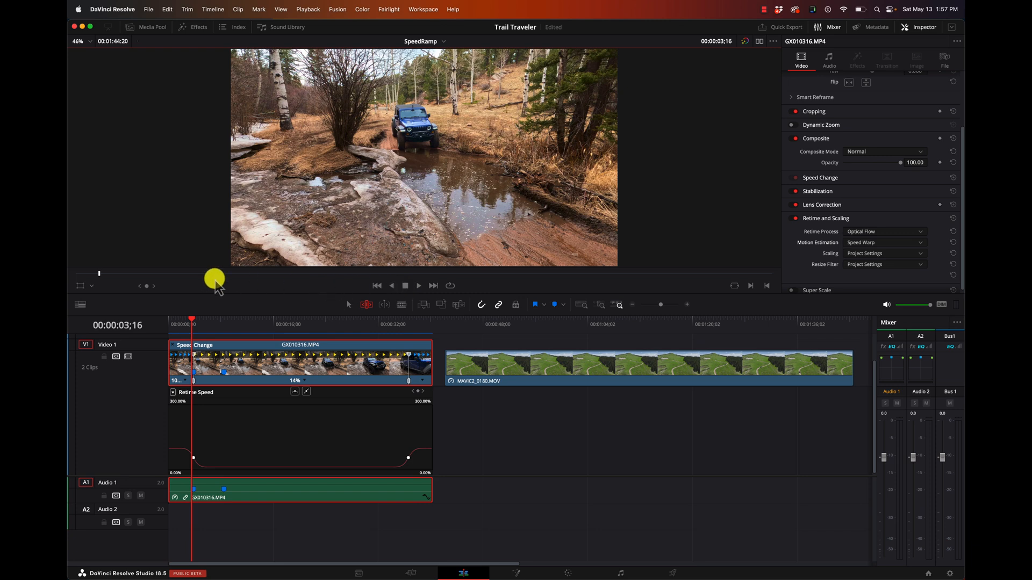